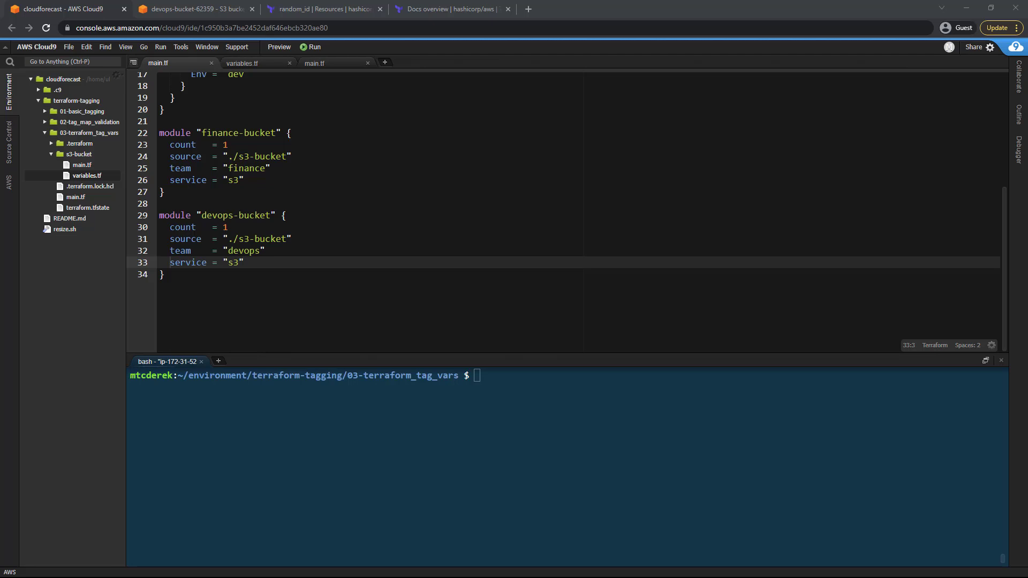
Add extra_tags = { contact = "derek" } under service in the finance-bucket module, and save
scroll("up", 3)
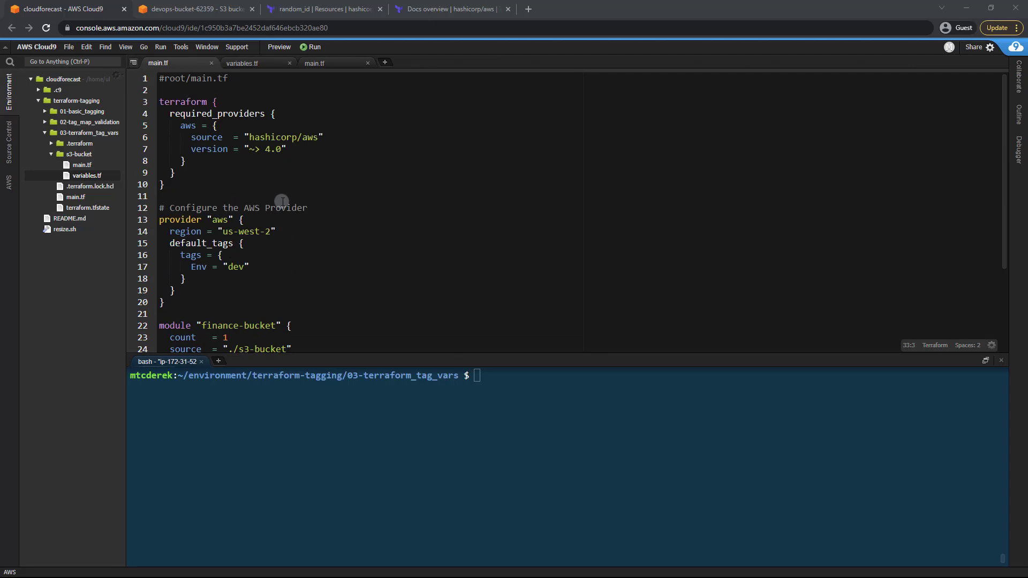
scroll("down", 3)
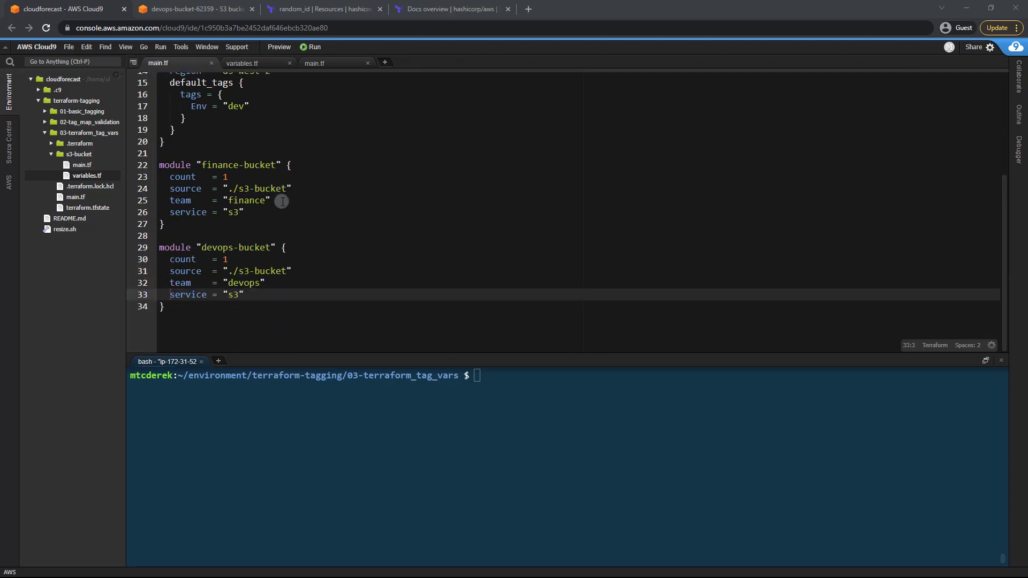
scroll("down", 3)
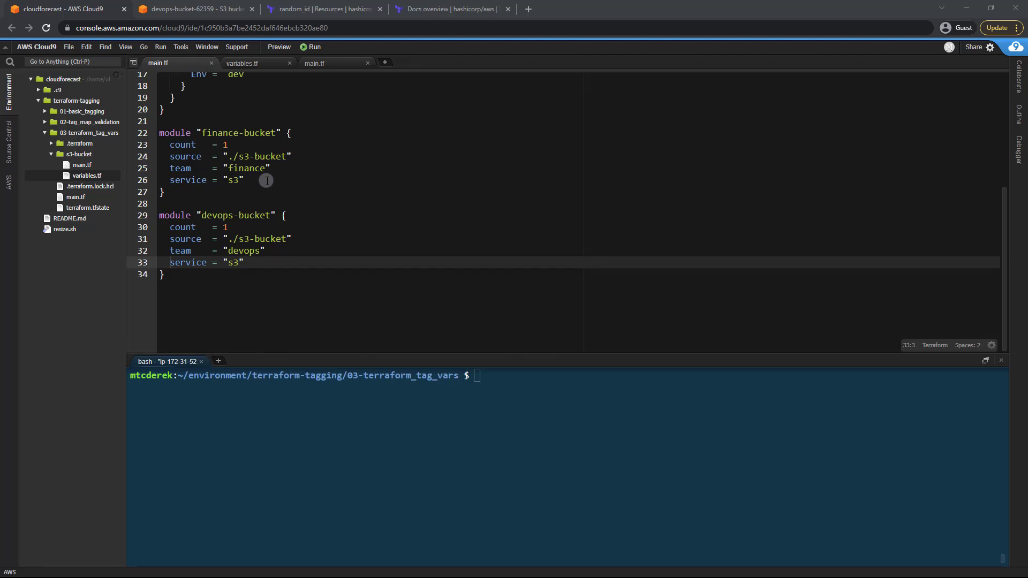
left_click(244, 179)
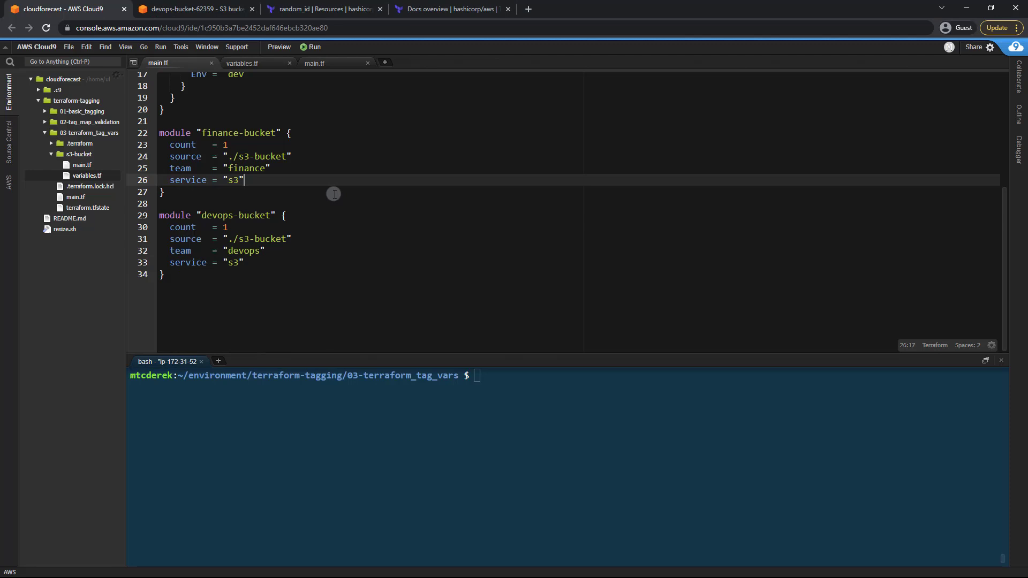
type("extra_tags = {")
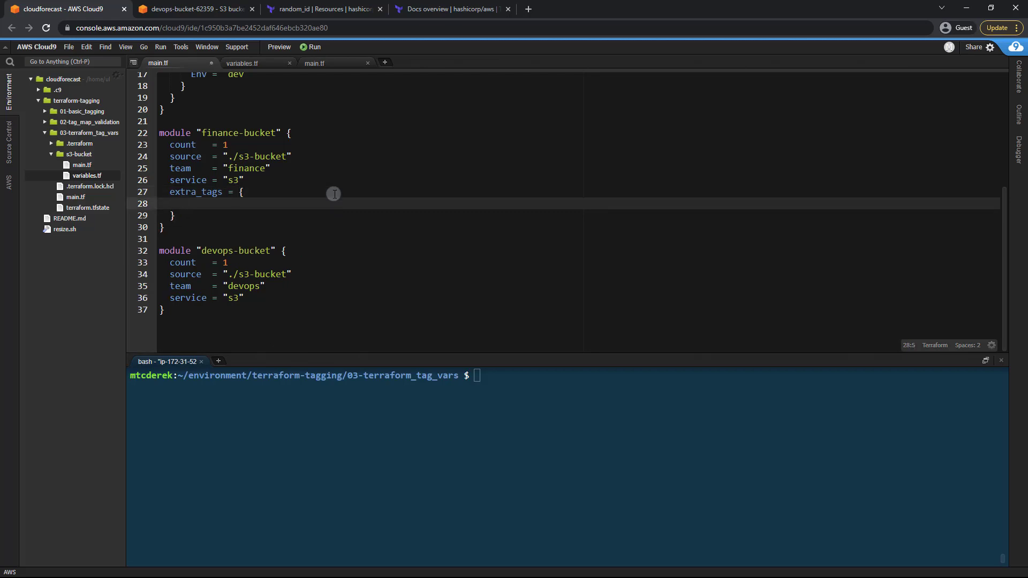
type("contact = \"der")
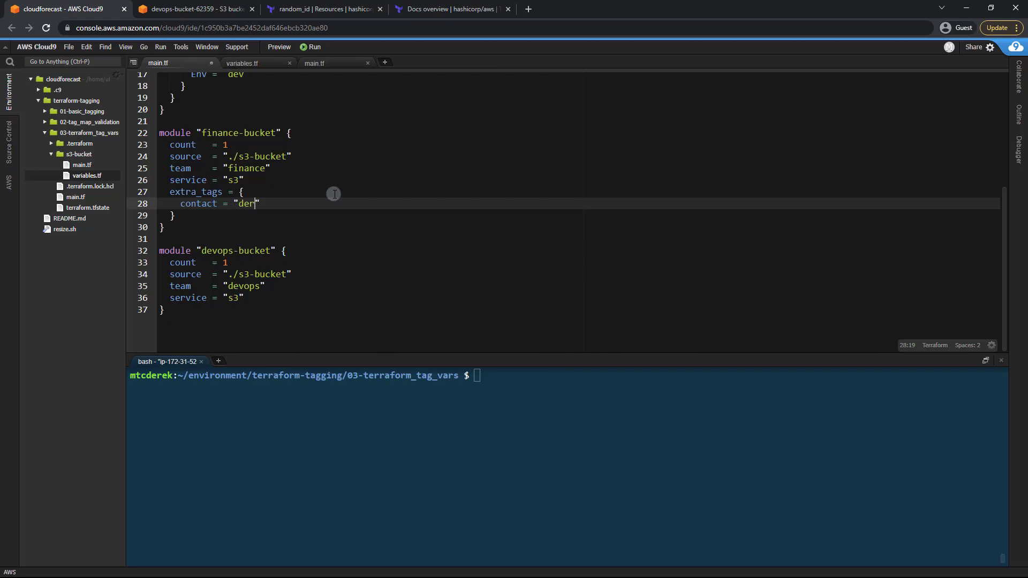
type("ek")
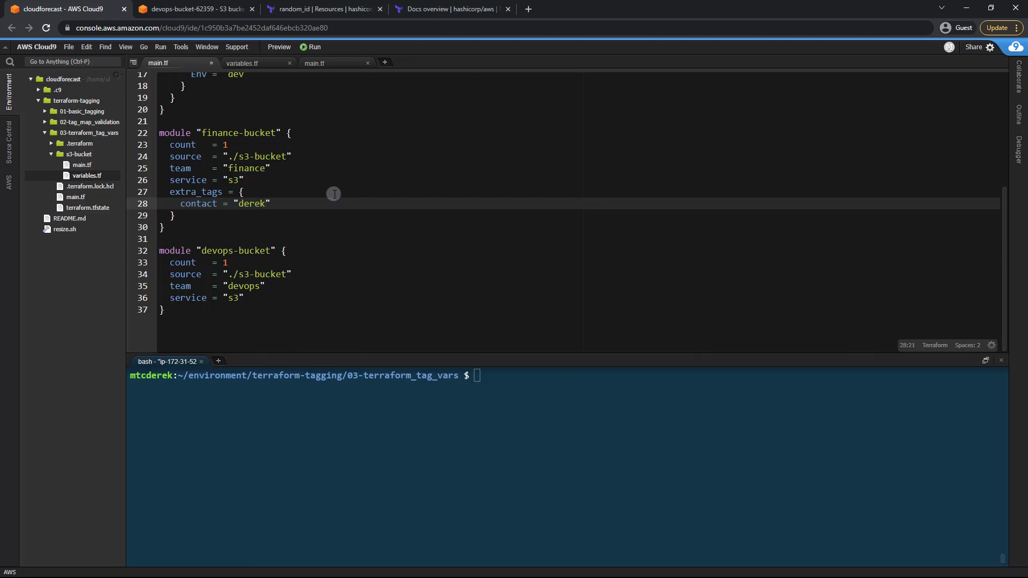
mouse_move(313, 205)
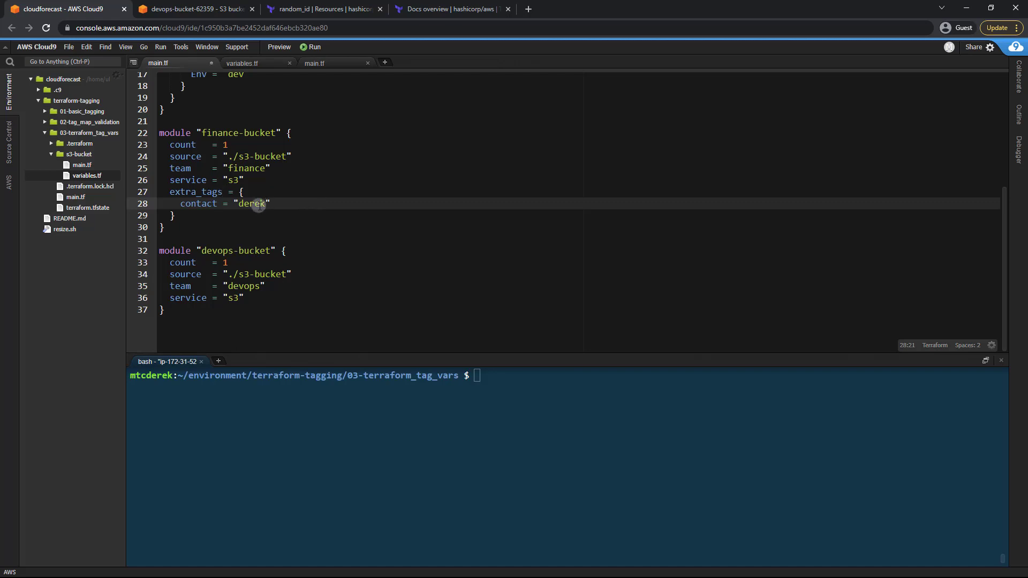
key("ctrl+s")
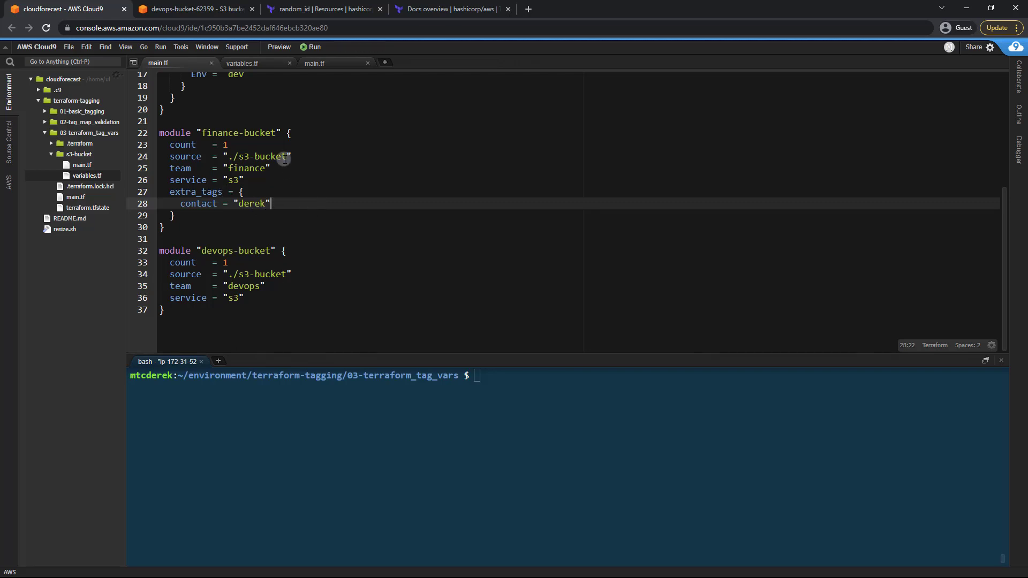
mouse_move(99, 187)
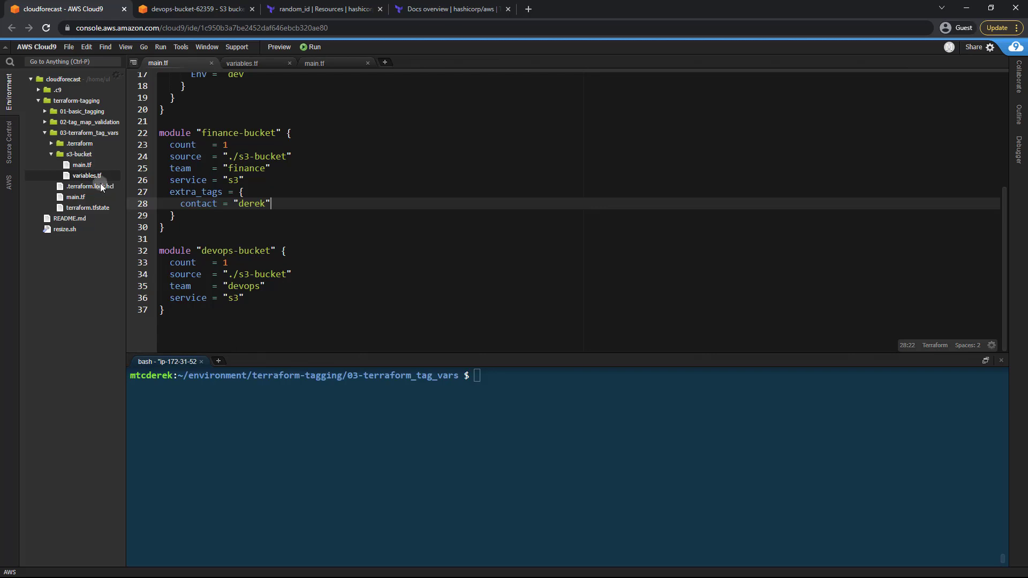
Declare variable "extra_tags" of type map with default {} in s3-bucket/variables.tf, and save
left_click(242, 63)
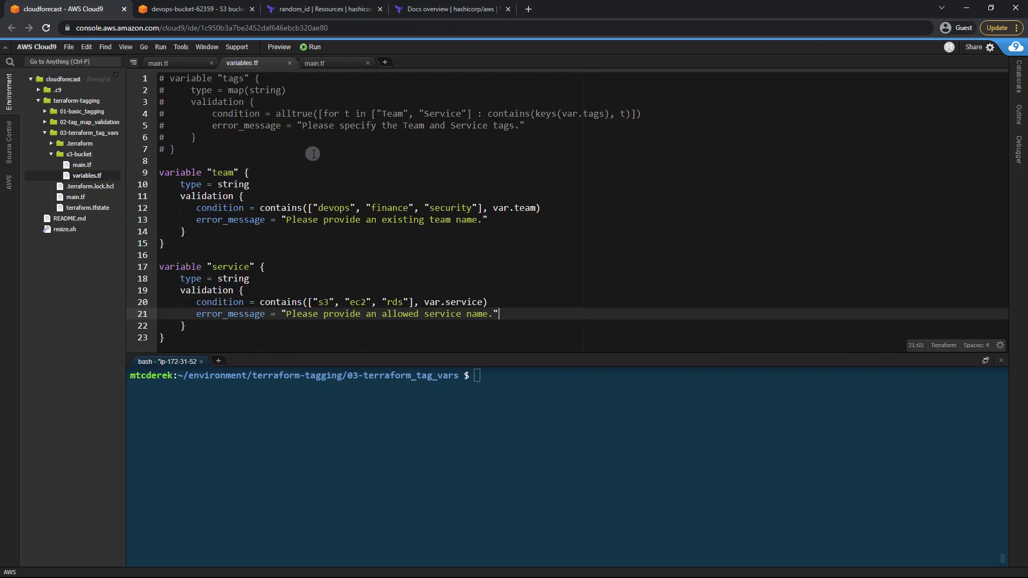
scroll("down", 3)
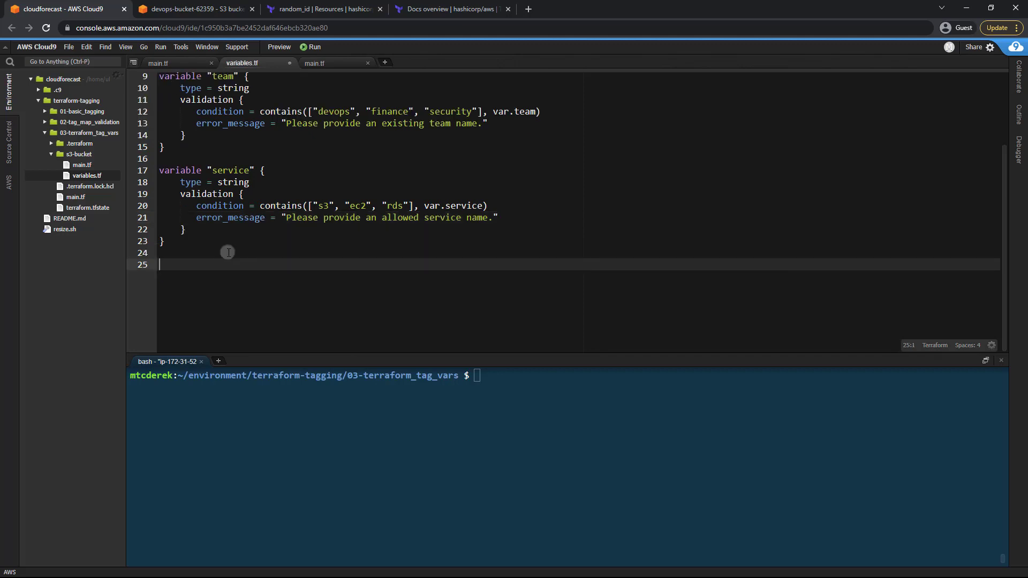
type("variable \"extra_tags")
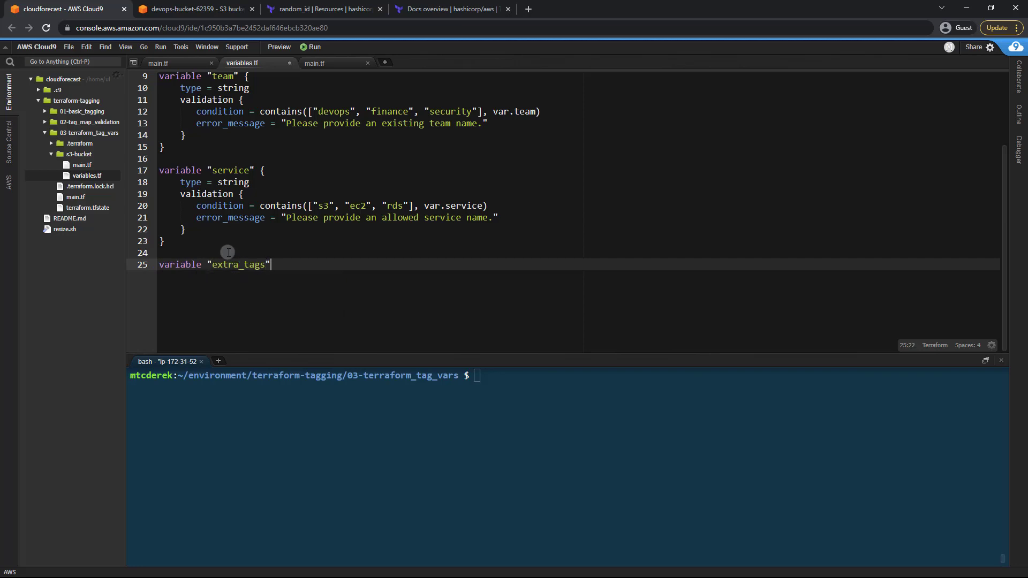
type("{")
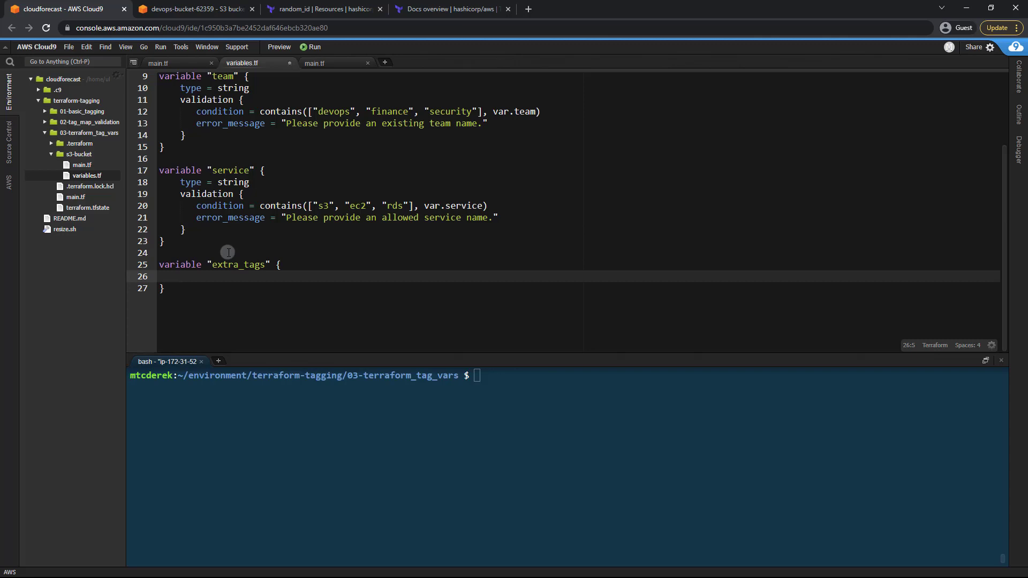
type("type =")
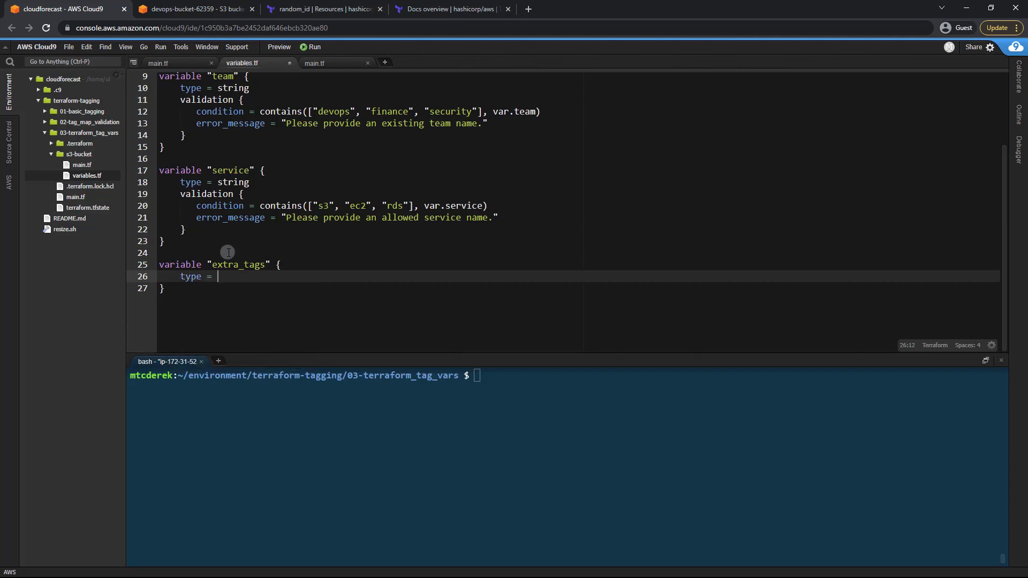
type("map")
type("default")
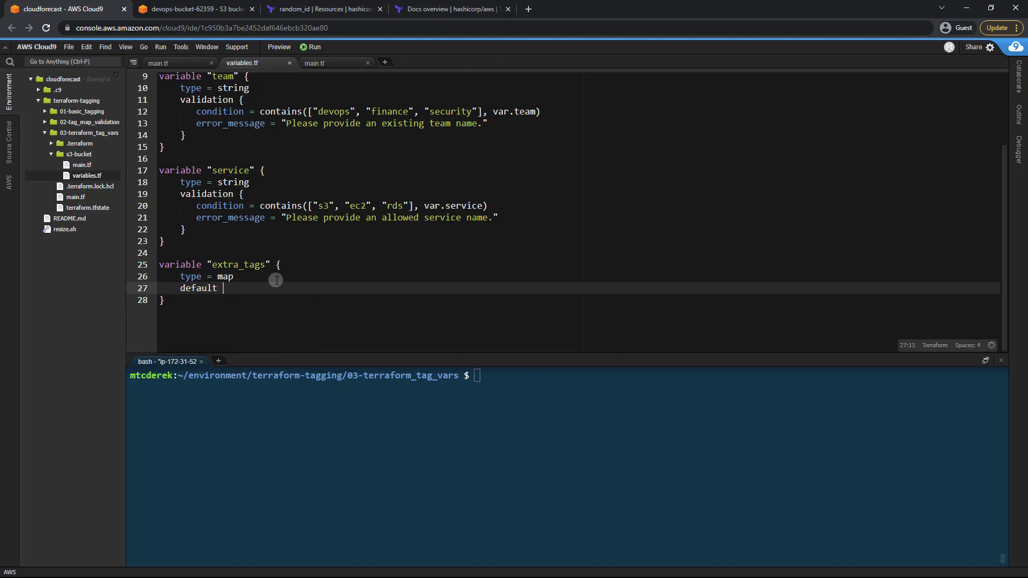
type("= {}")
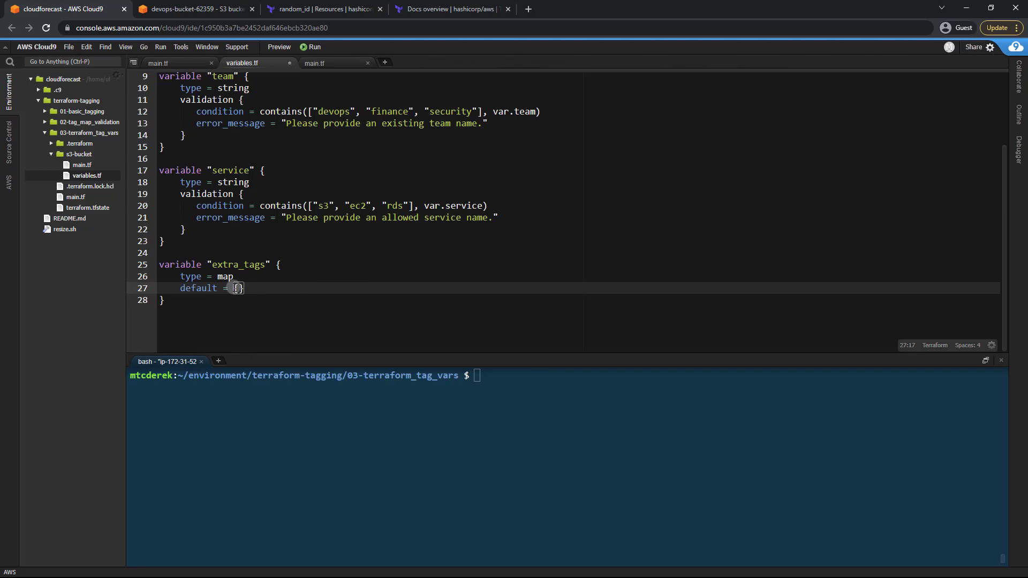
key("ctrl+s")
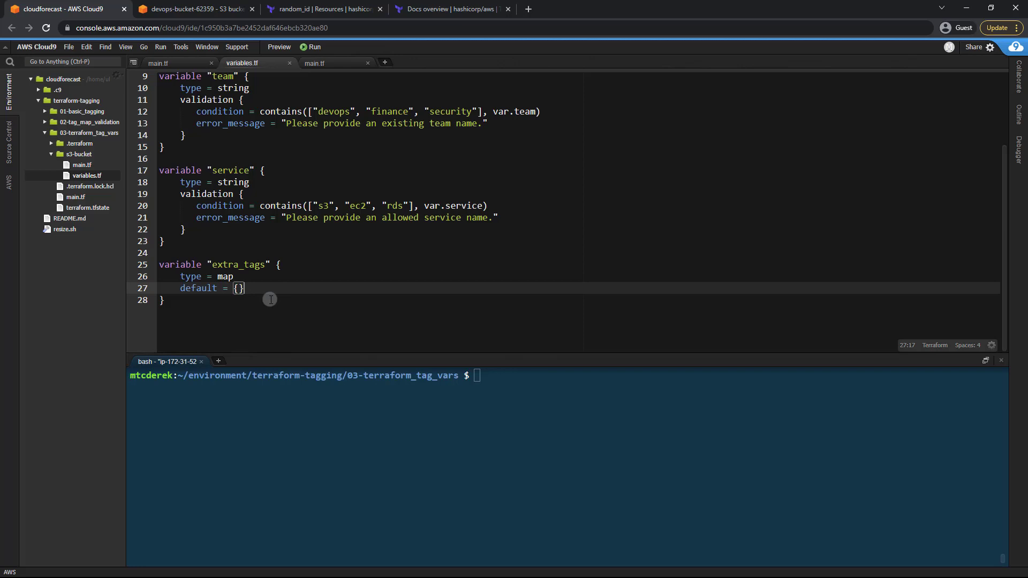
mouse_move(216, 107)
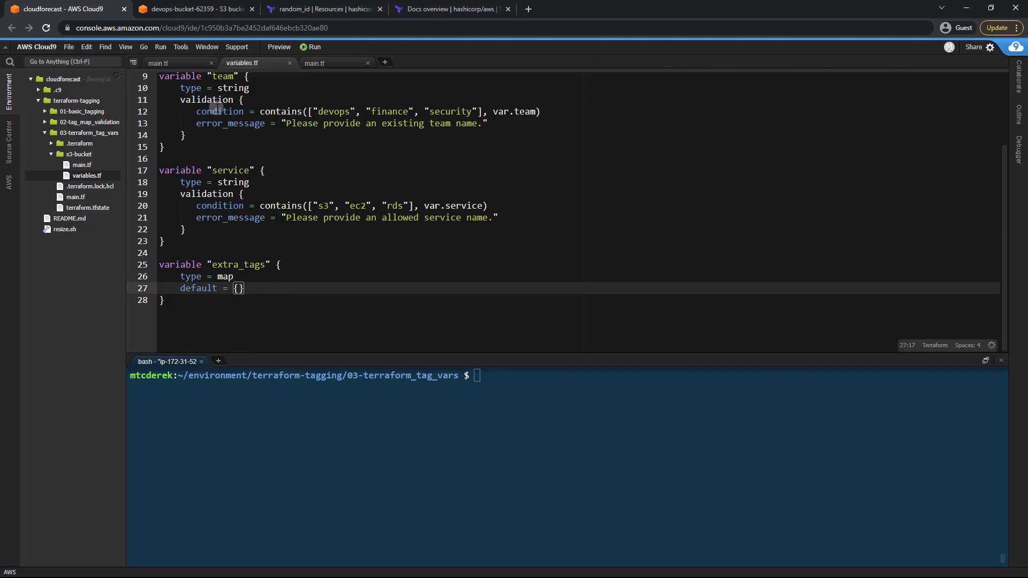
left_click(169, 62)
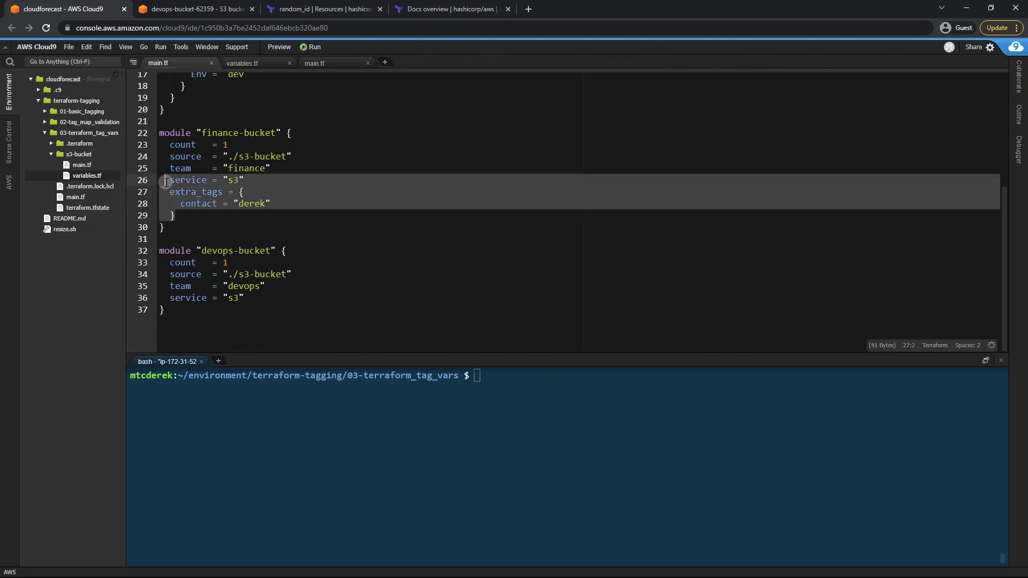
Bring up s3-bucket/main.tf showing the bucket's team and service tags block
left_click(269, 204)
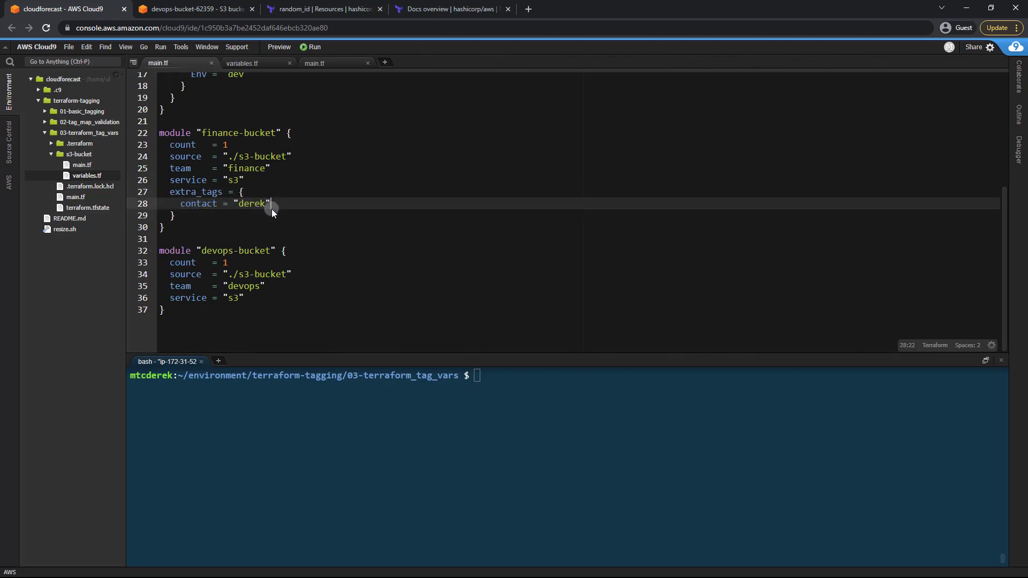
mouse_move(278, 169)
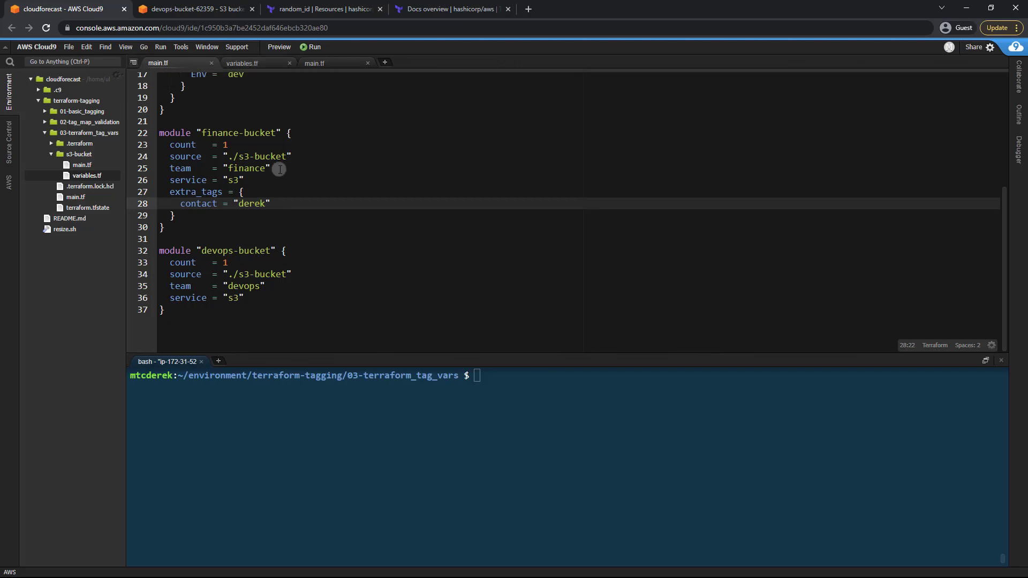
mouse_move(324, 69)
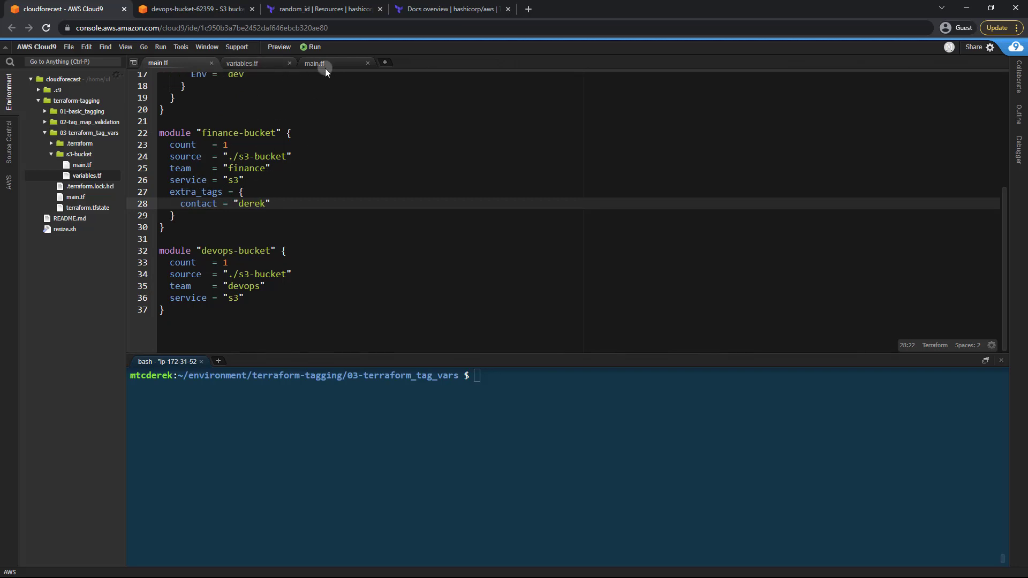
left_click(315, 64)
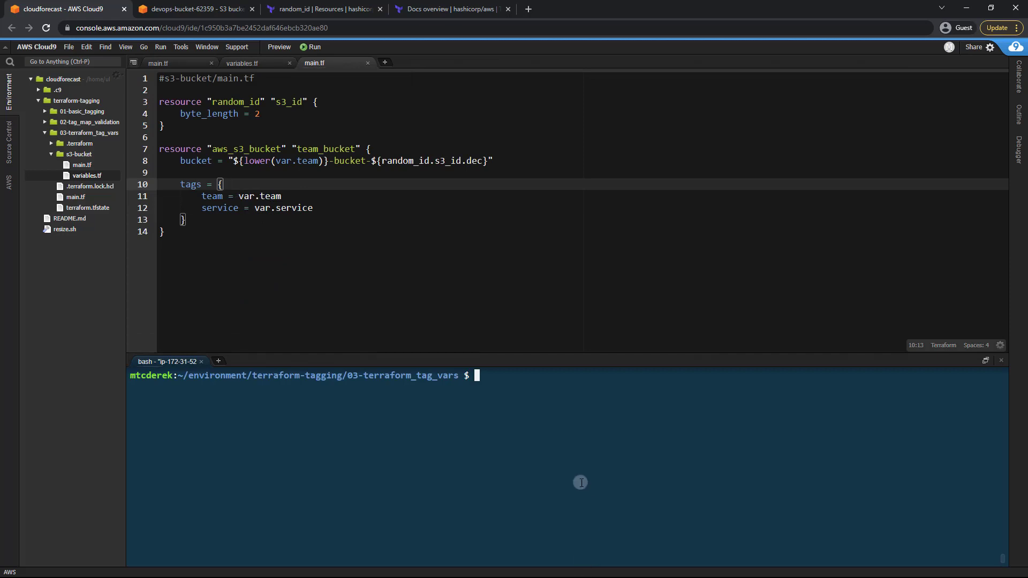
Launch terraform console in the terminal with s3-bucket variables.tf shown in the editor
type("terraform")
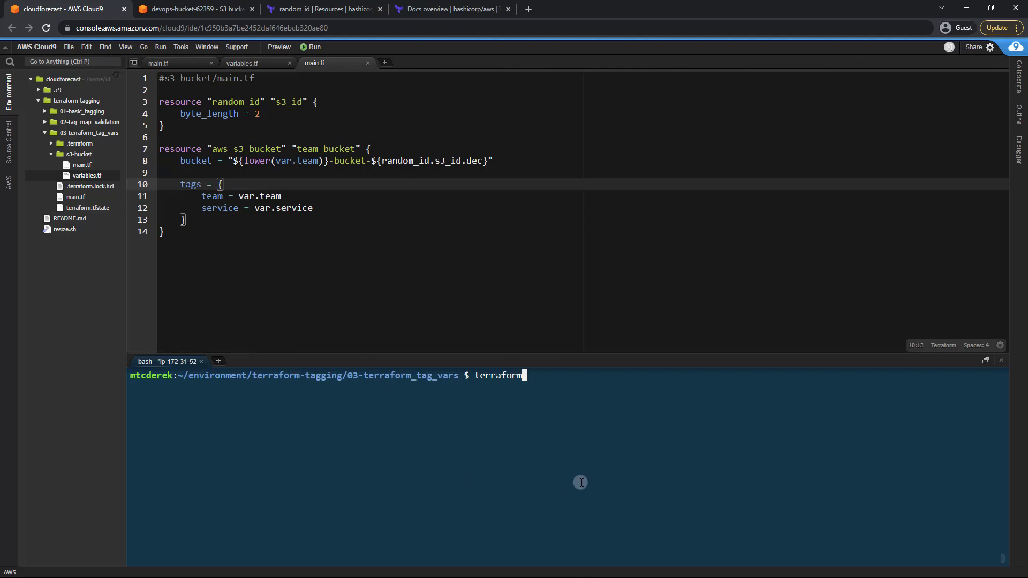
type("console")
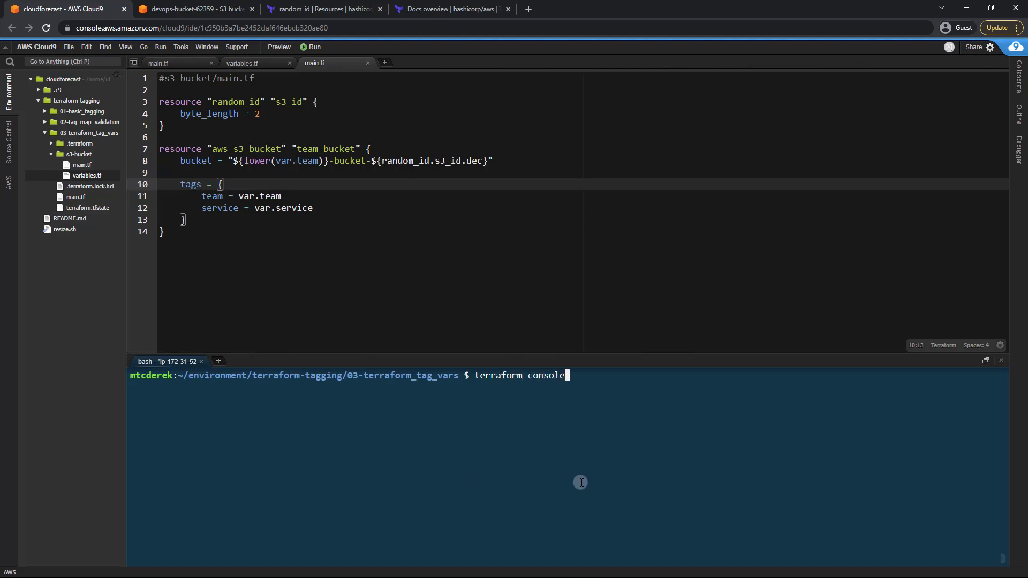
key("Return")
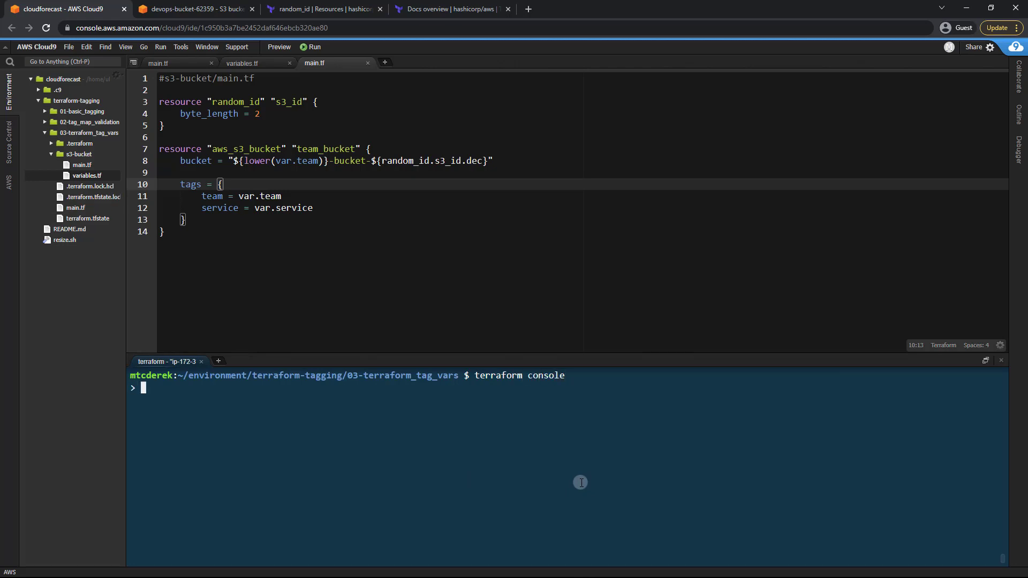
mouse_move(249, 64)
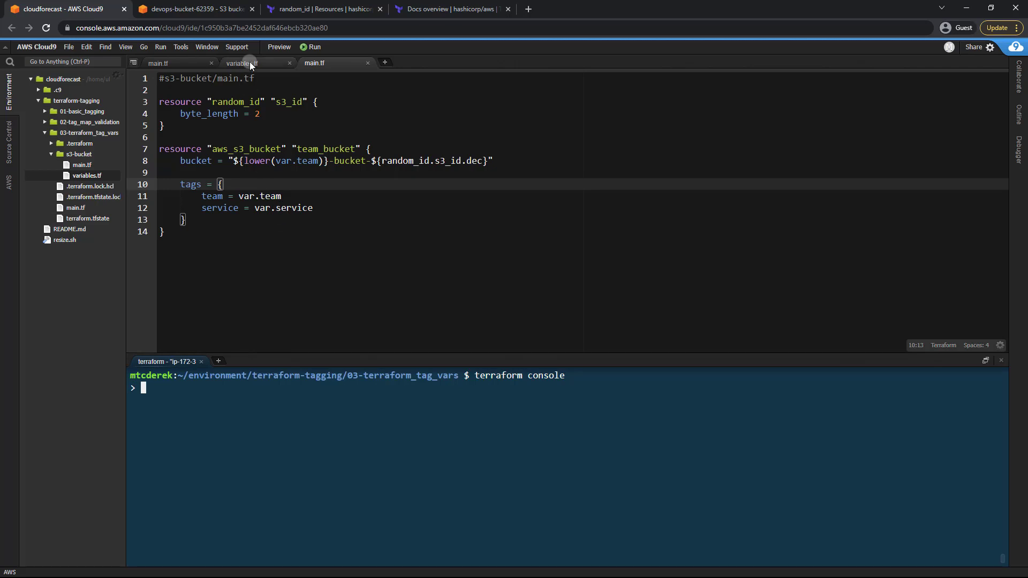
left_click(242, 63)
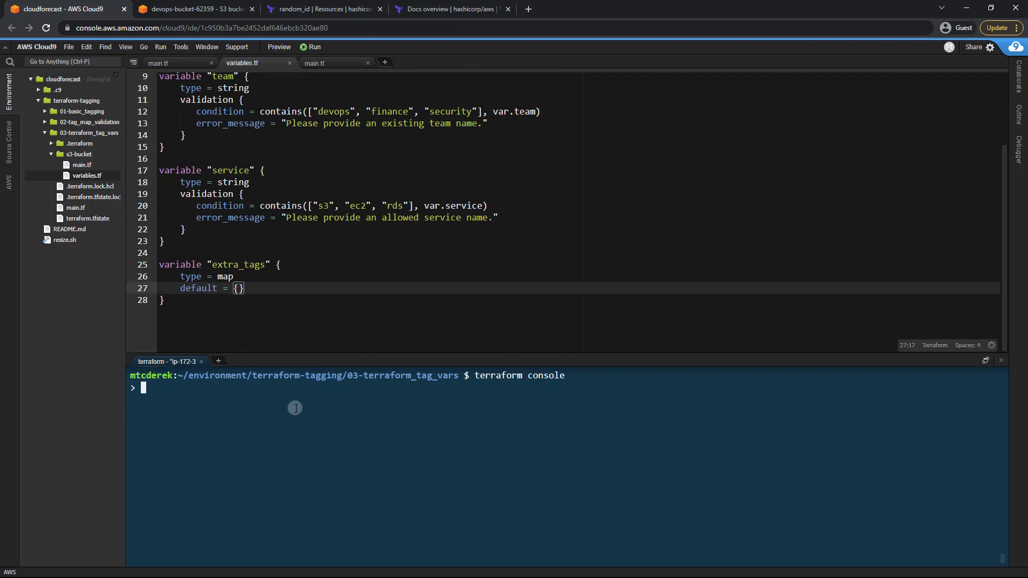
Evaluate merge({service = "s3", team = "devops"}, {contact = ...}) in the console, then quit it
type("merge(")
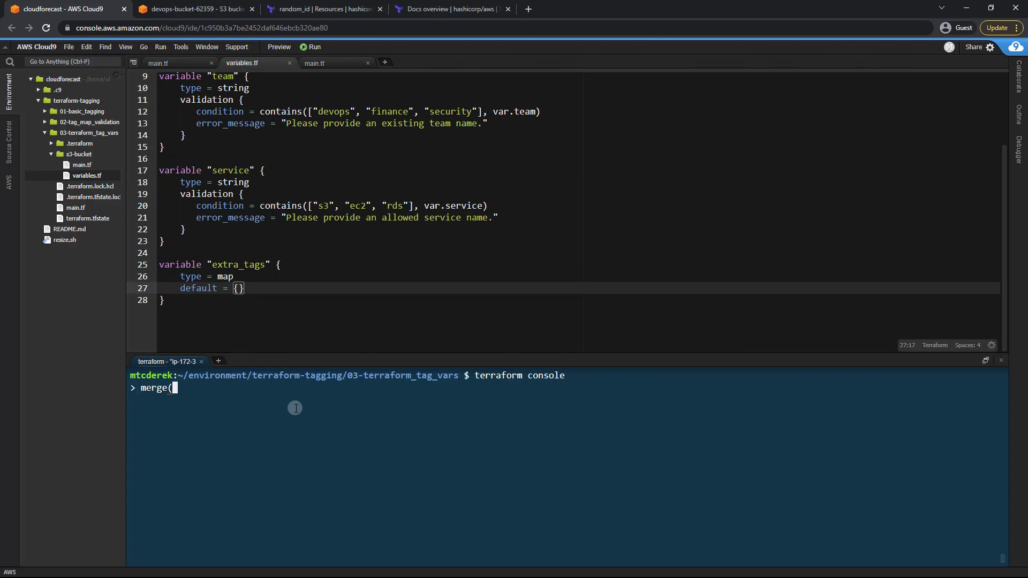
type("{")
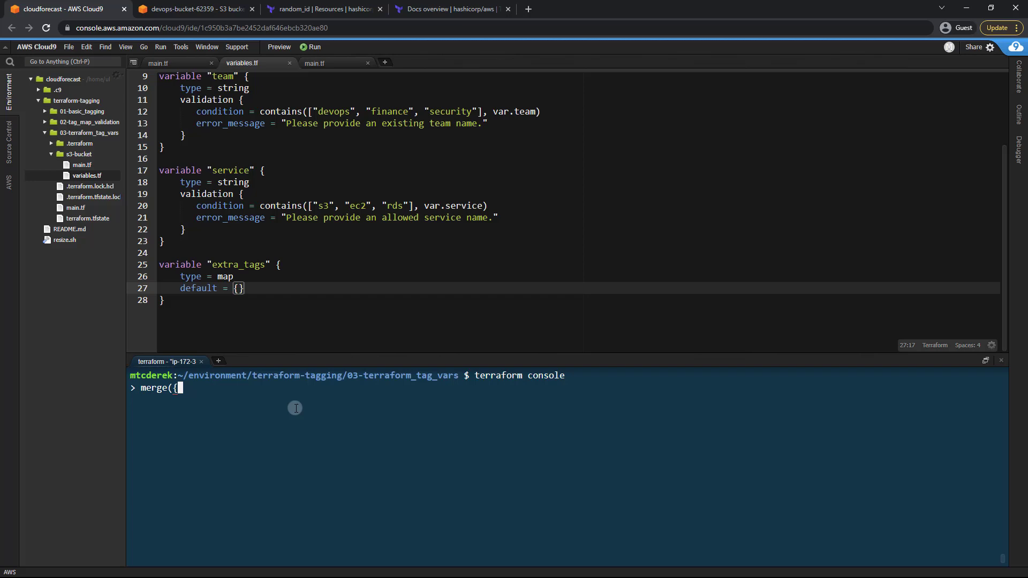
type("s")
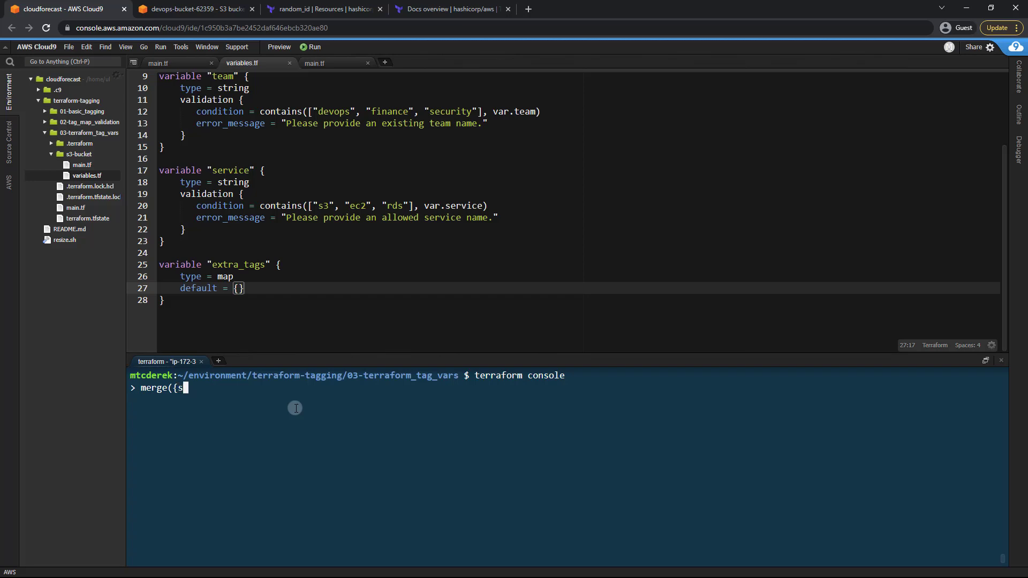
type("ervice = \"s3\"")
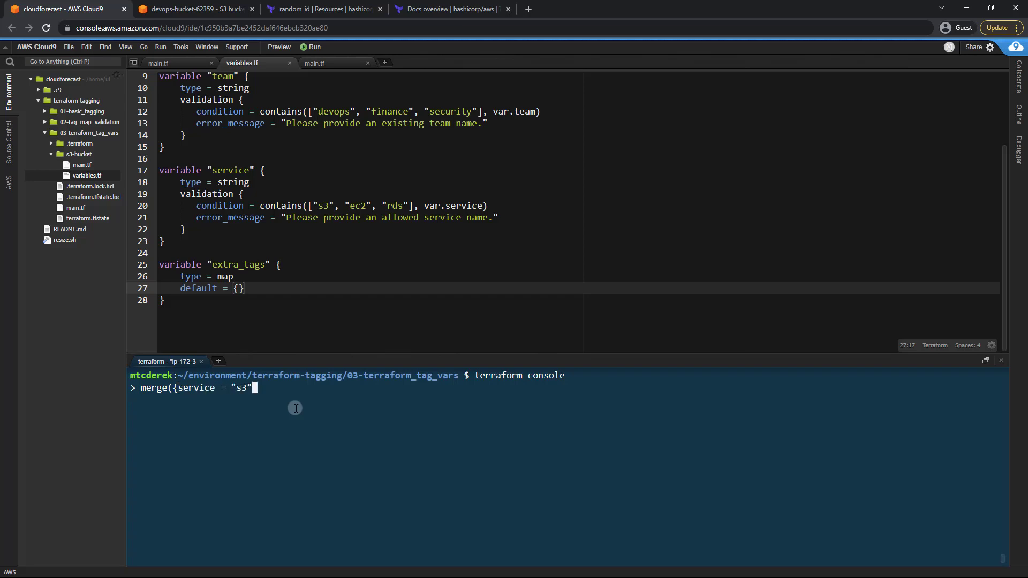
type(", team")
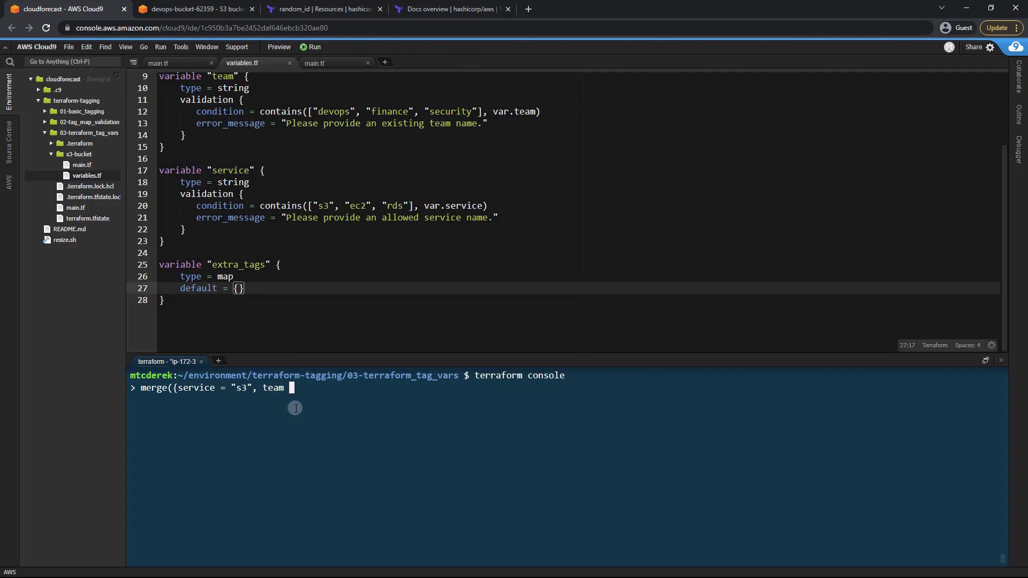
type("= \"devops\"")
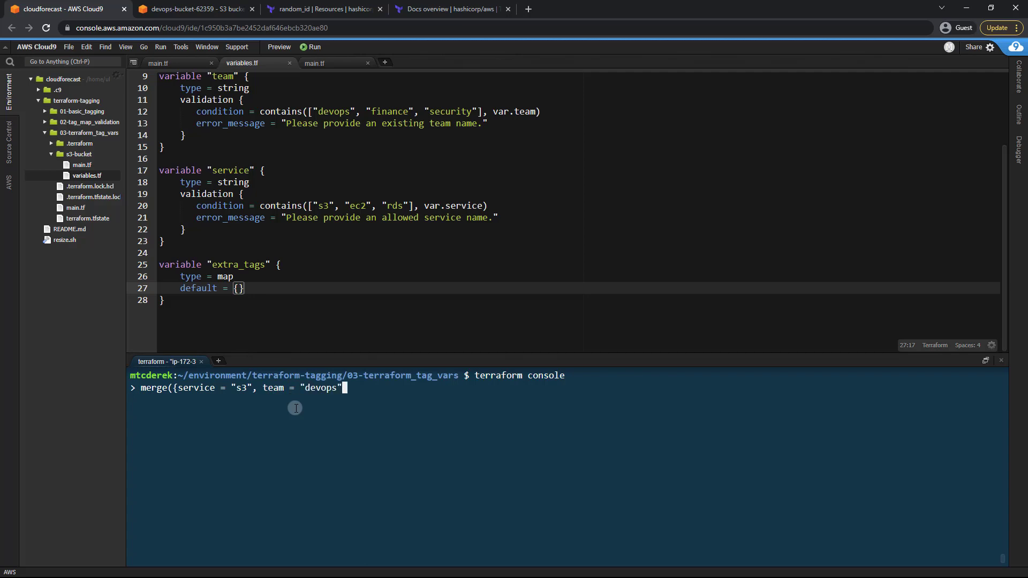
type("},")
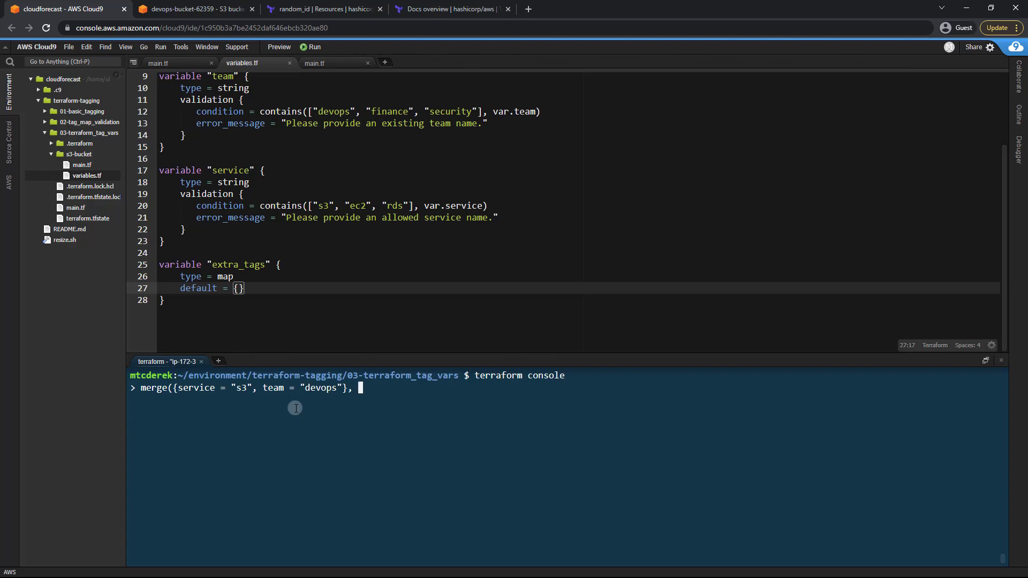
type("{")
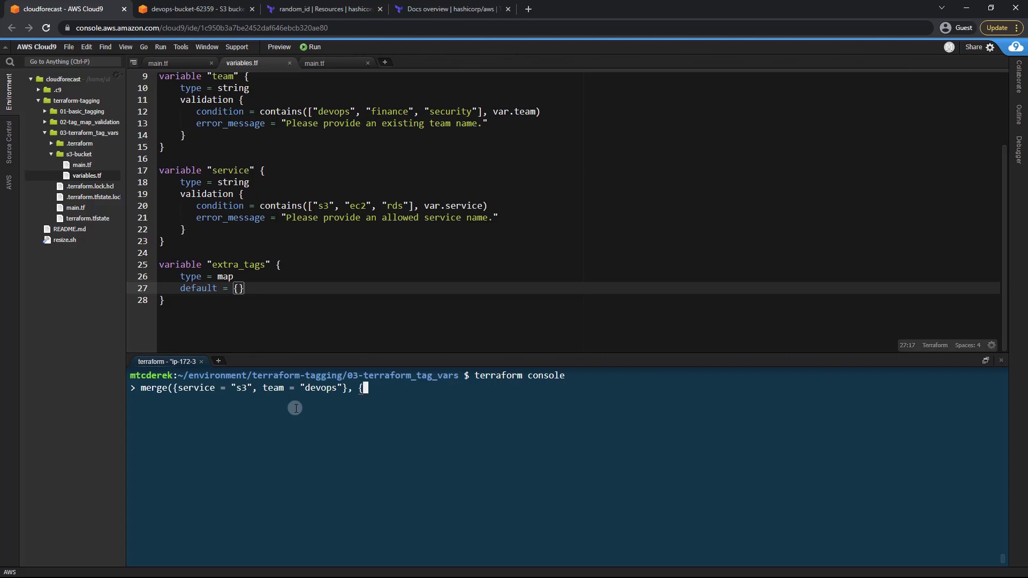
type("contact = \"derek")
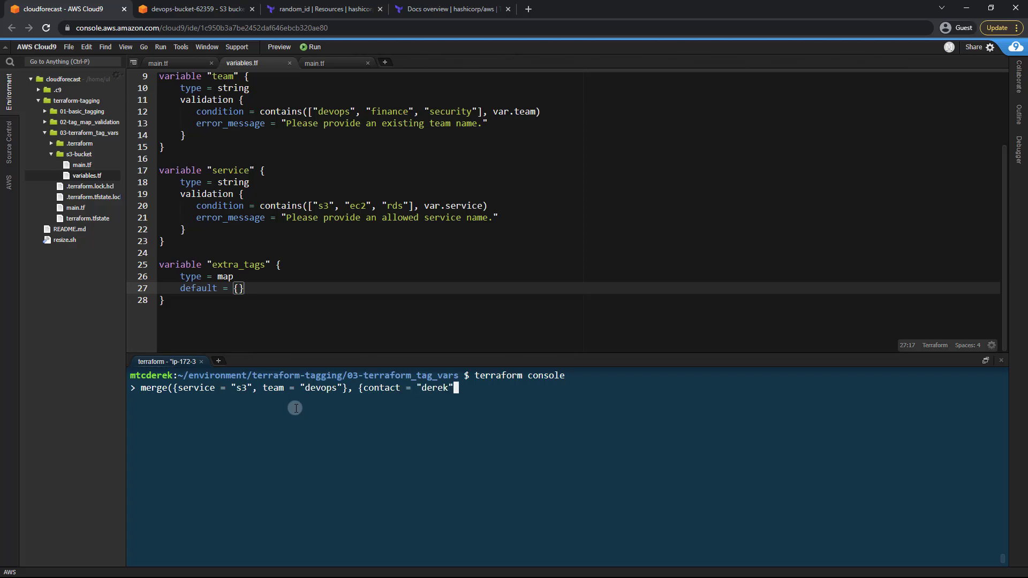
type("}")
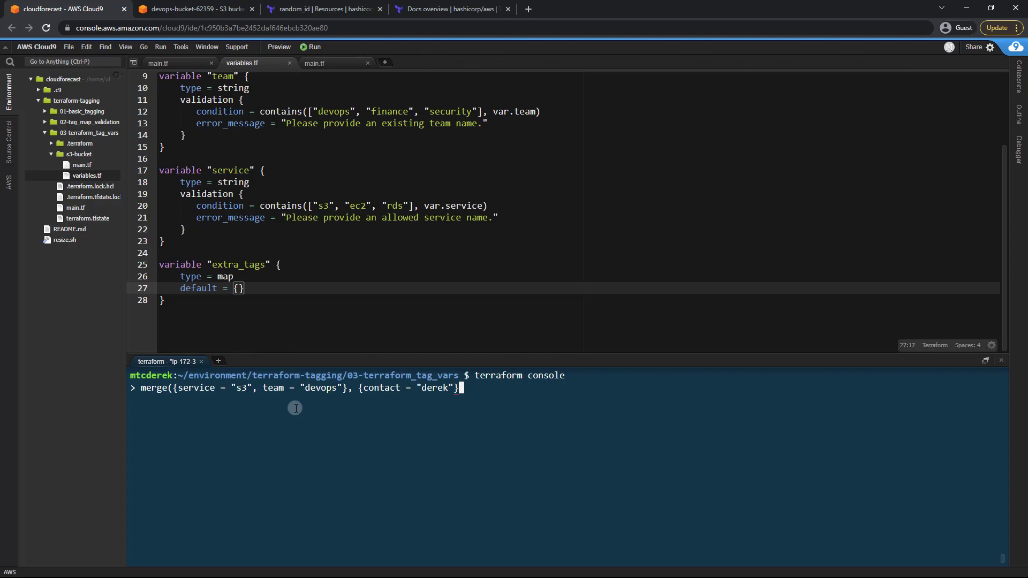
type(")")
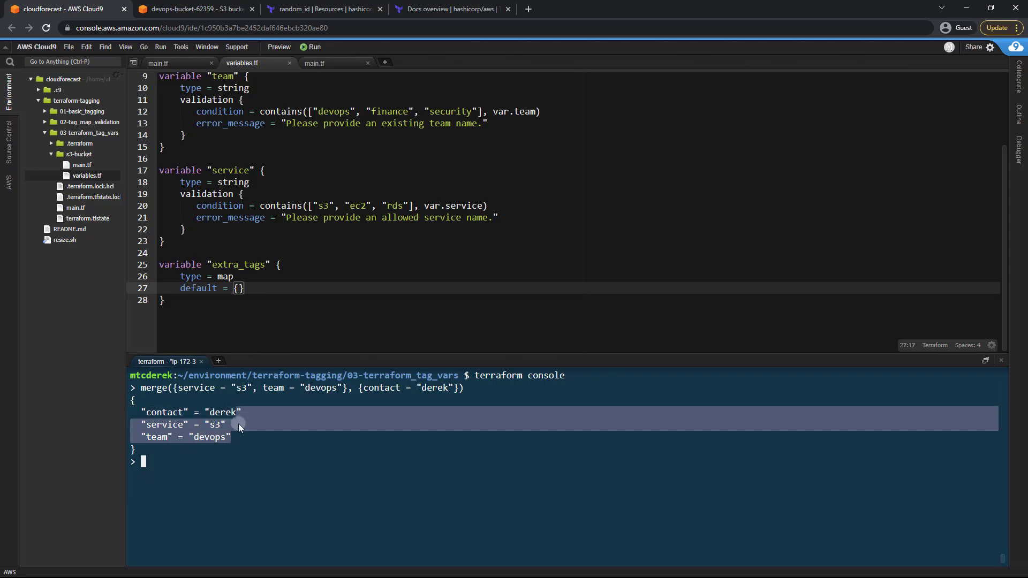
key("ctrl+c")
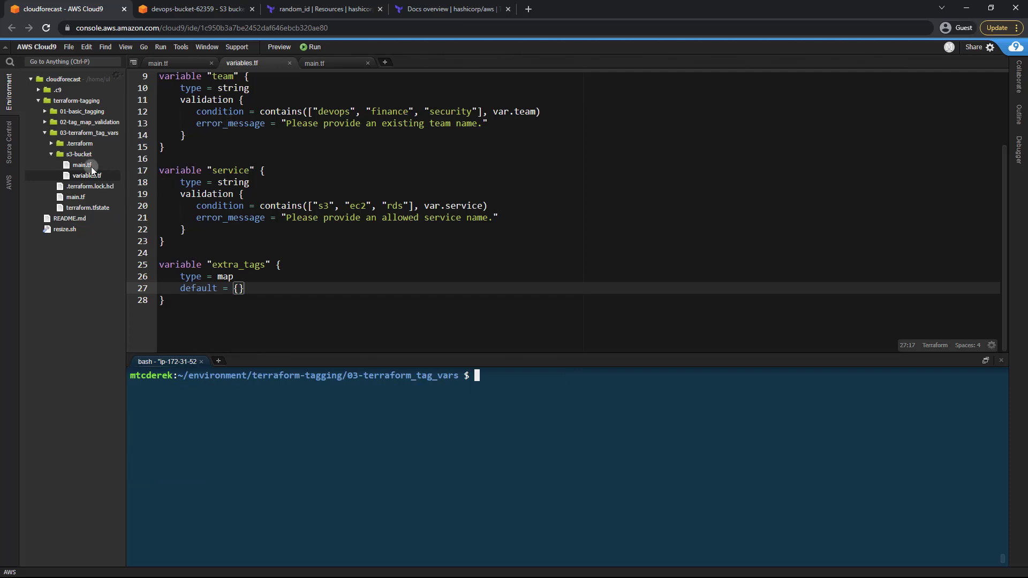
Start a locals block in s3-bucket main.tf with tags = merge({})
left_click(315, 64)
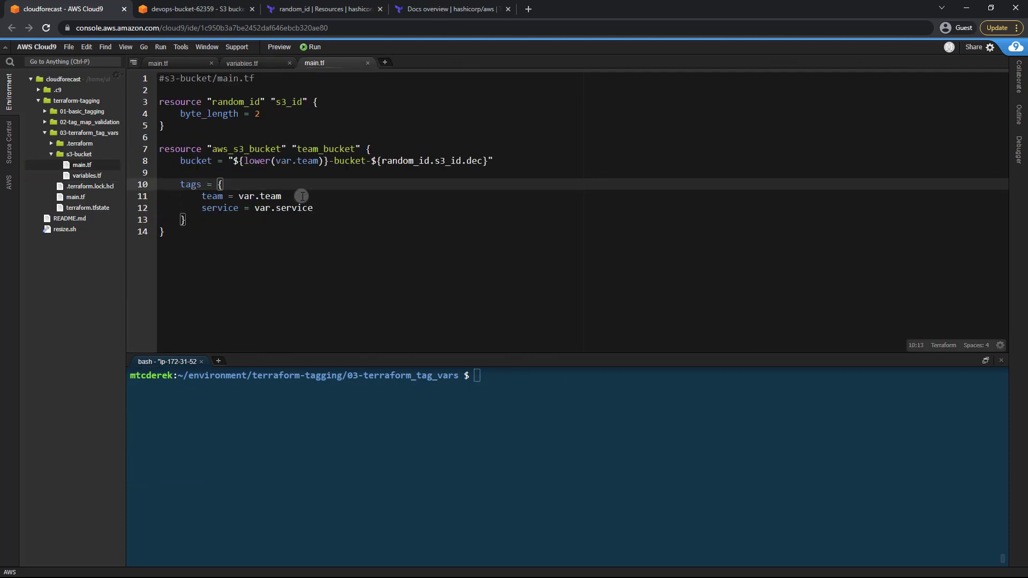
left_click(274, 208)
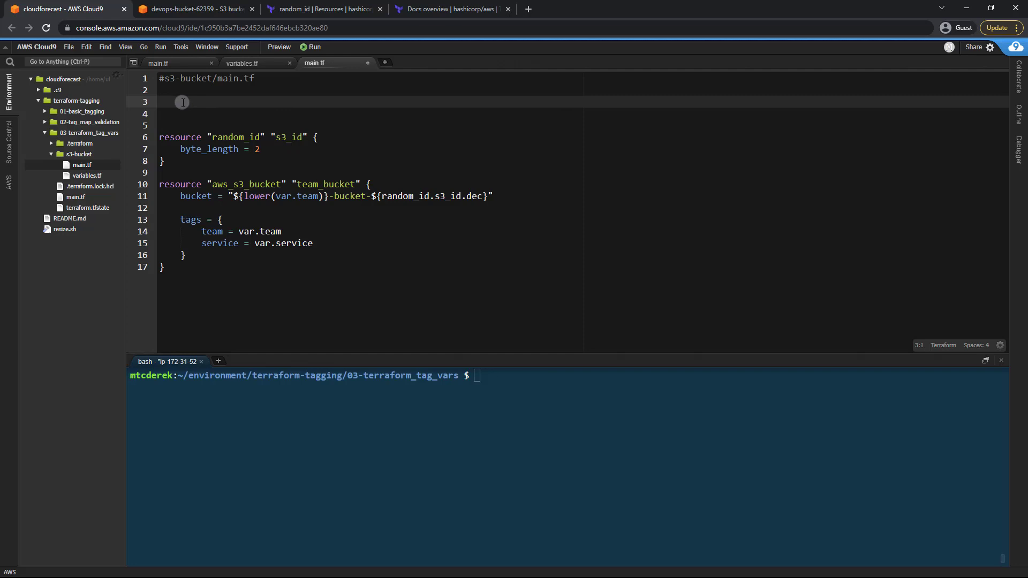
mouse_move(228, 225)
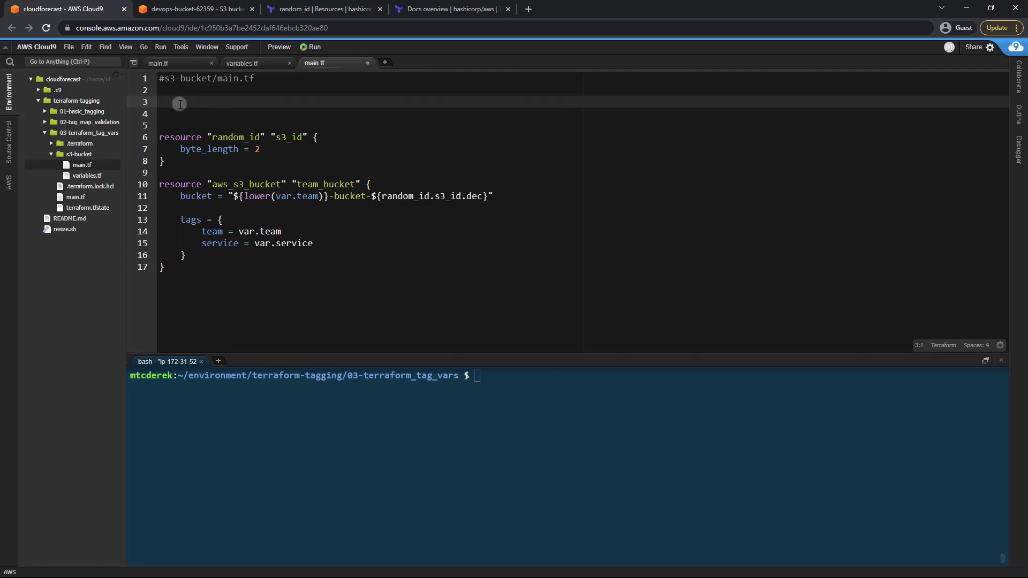
type("locals")
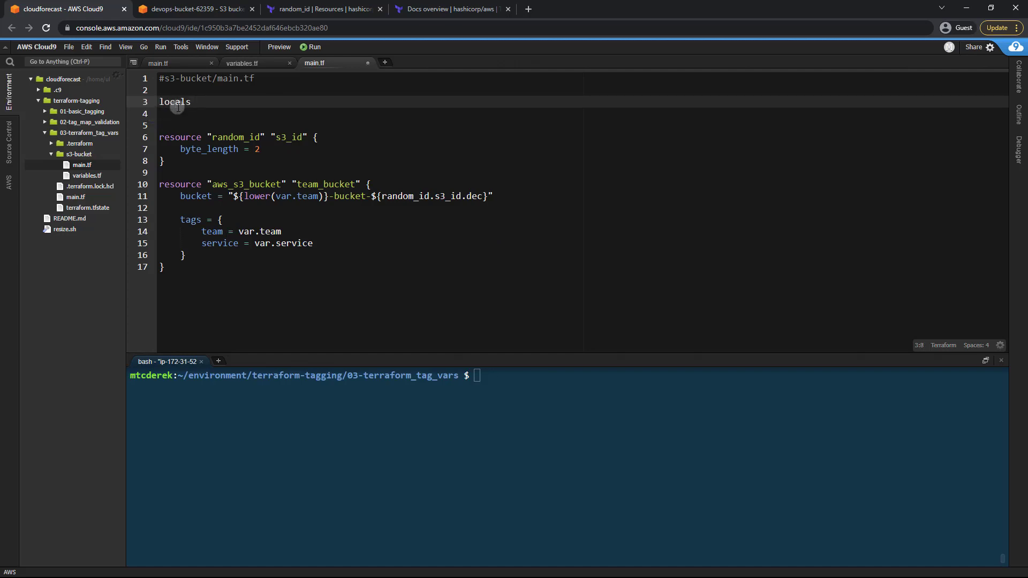
type("{")
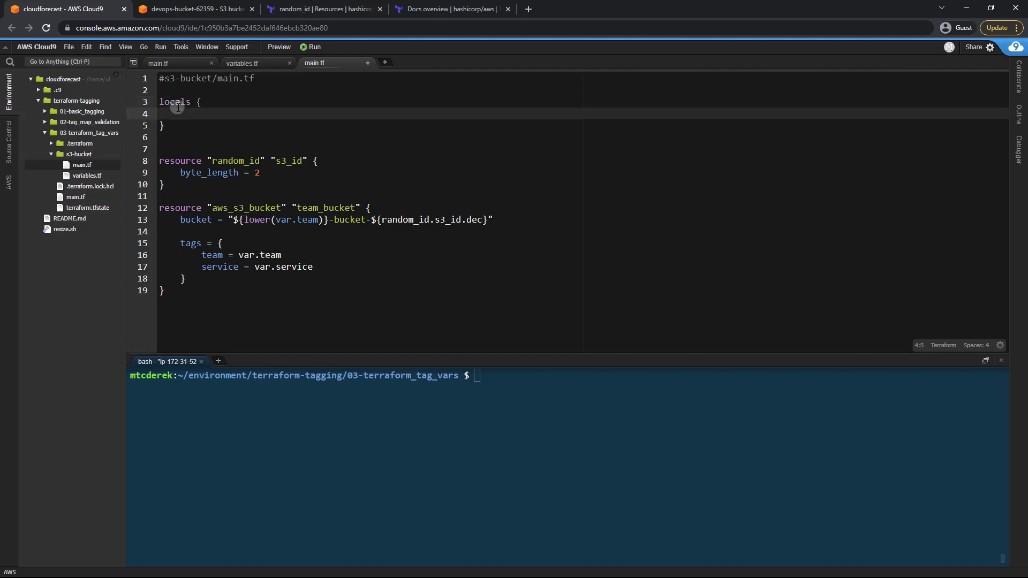
type("tags =")
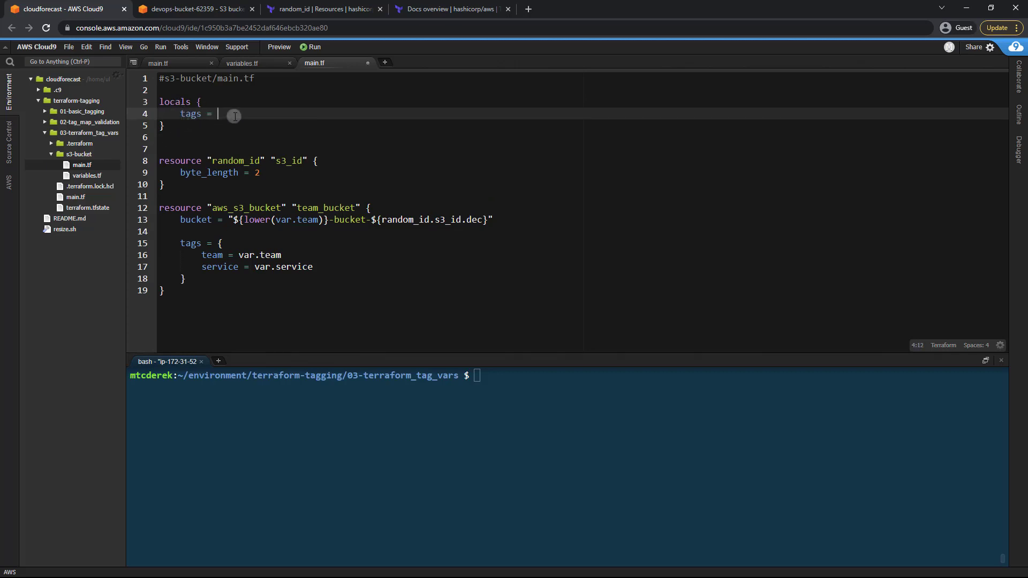
type("merge()")
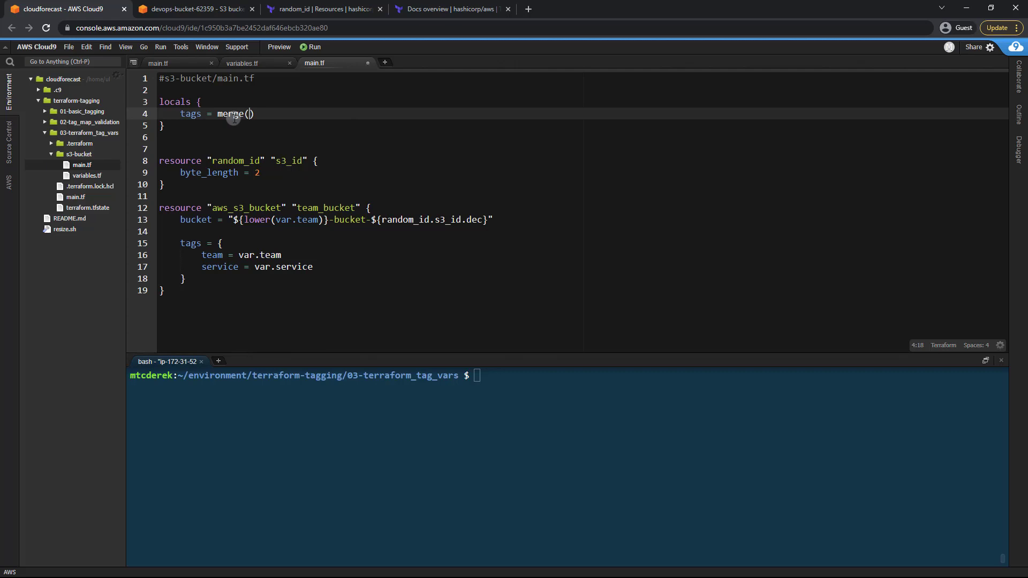
type("{}")
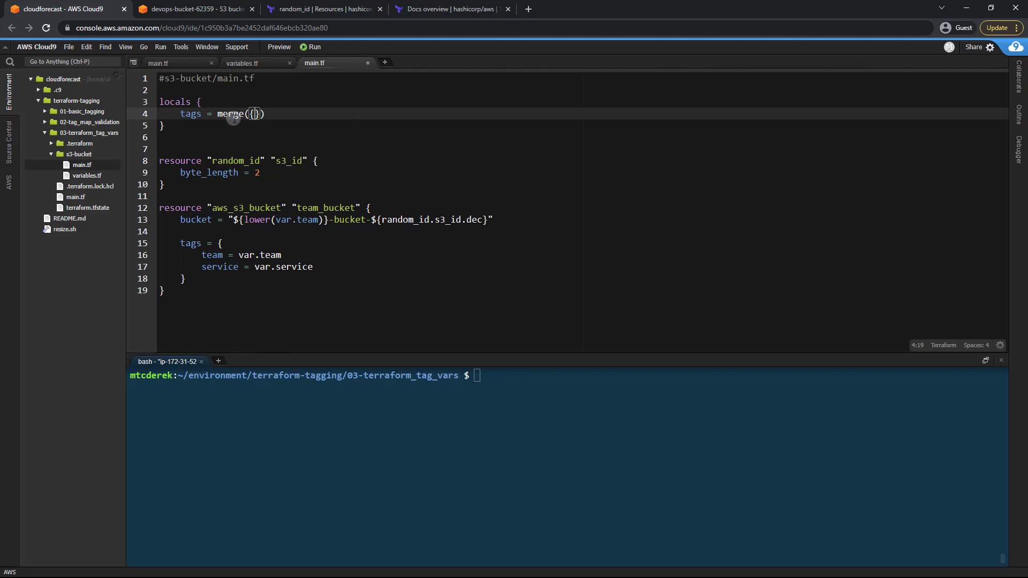
Fill the merge with service = var.service, team = var.team, and var.extra_tags
key("Enter")
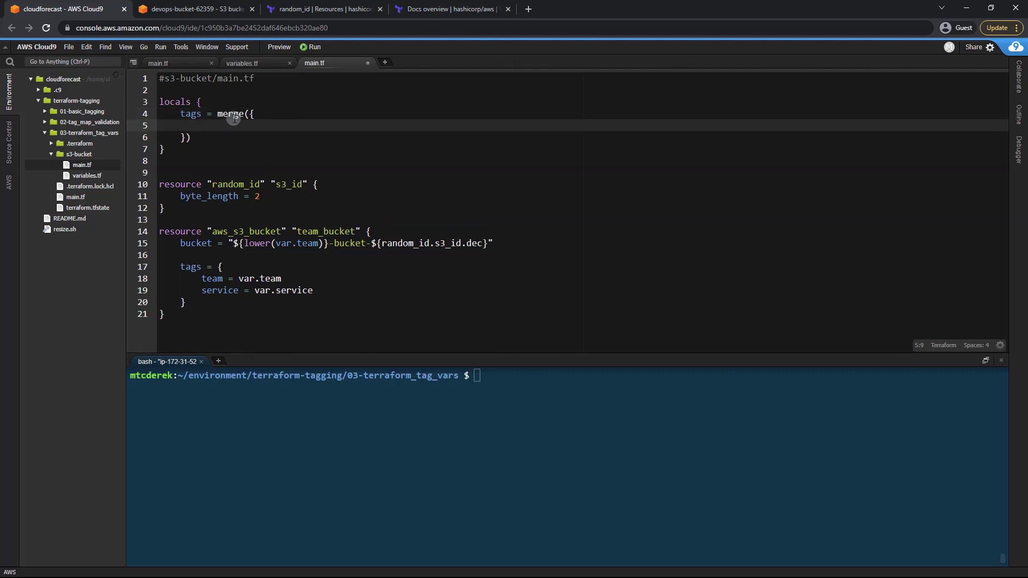
type("Service =")
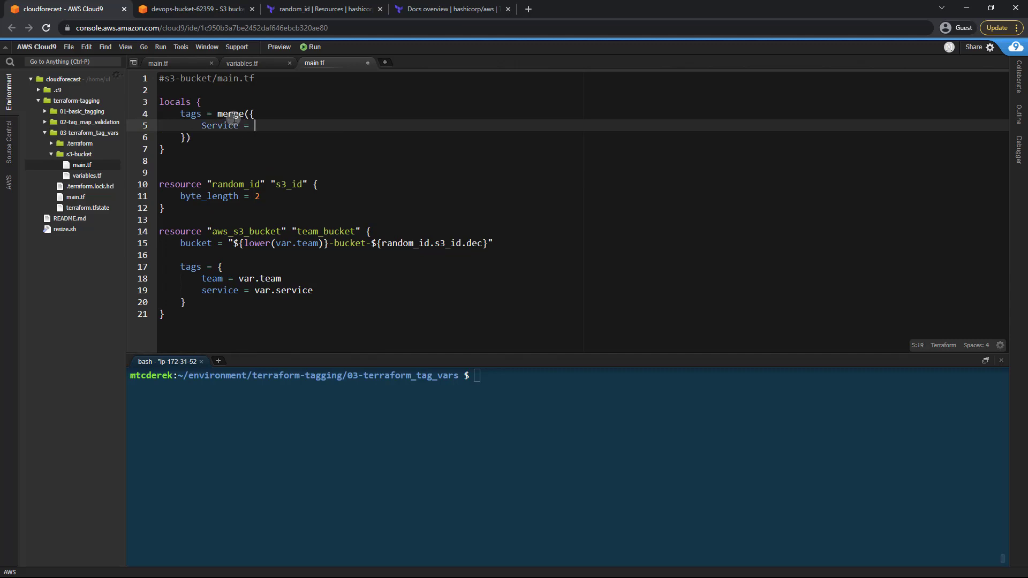
type("var.service")
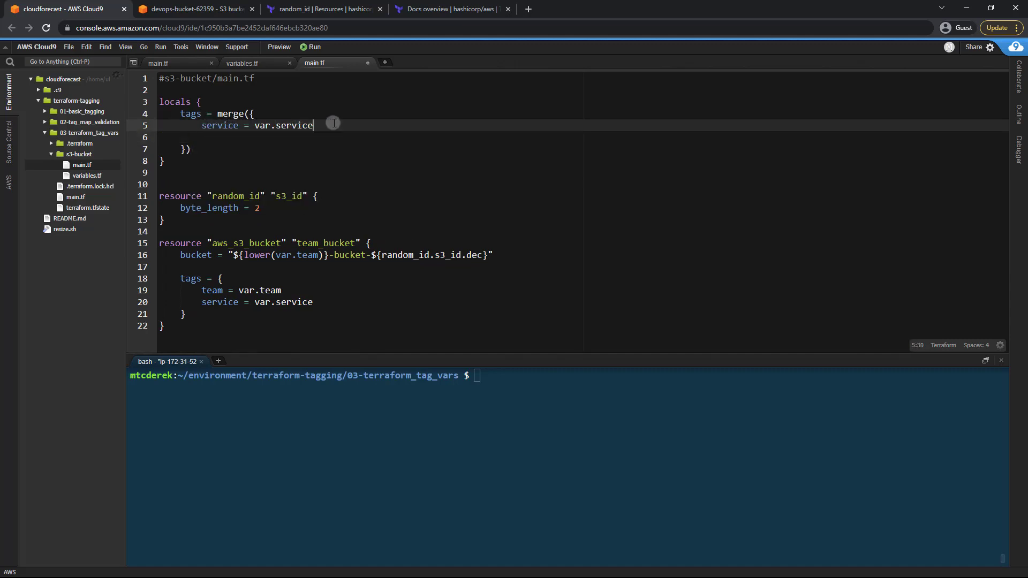
type("team = var.team")
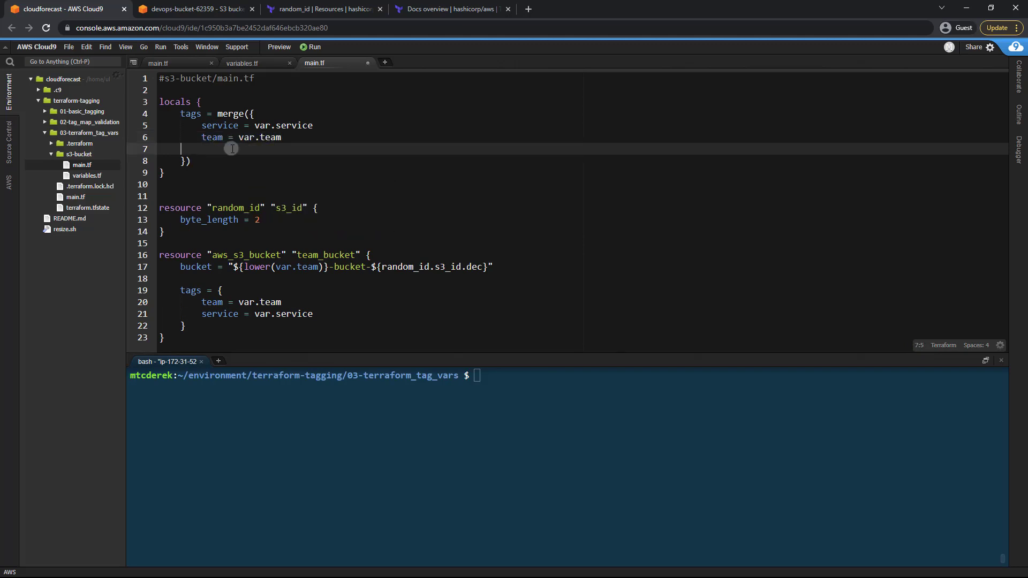
key("Backspace")
type(", ")
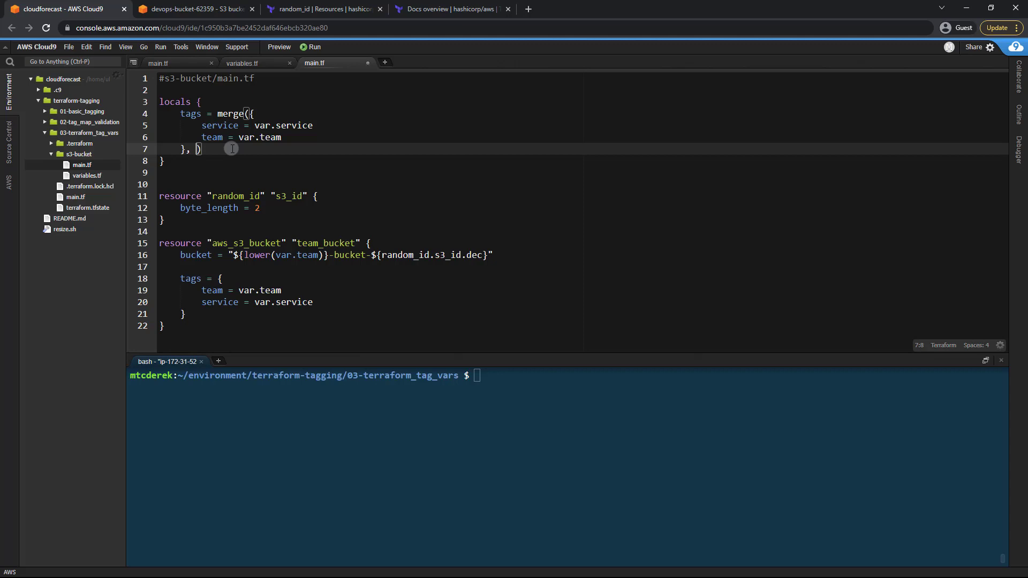
type("var.extra_tags")
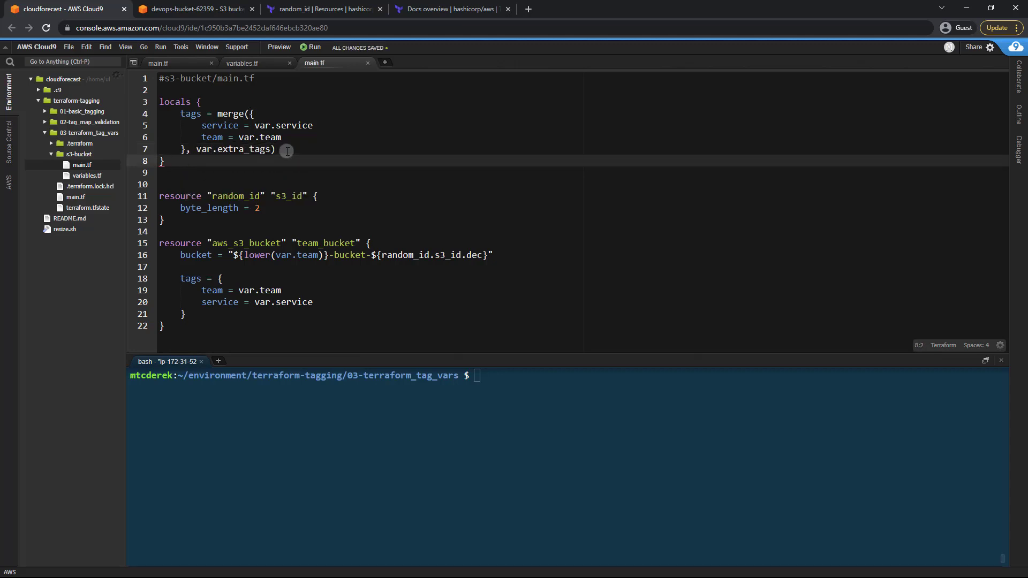
mouse_move(277, 269)
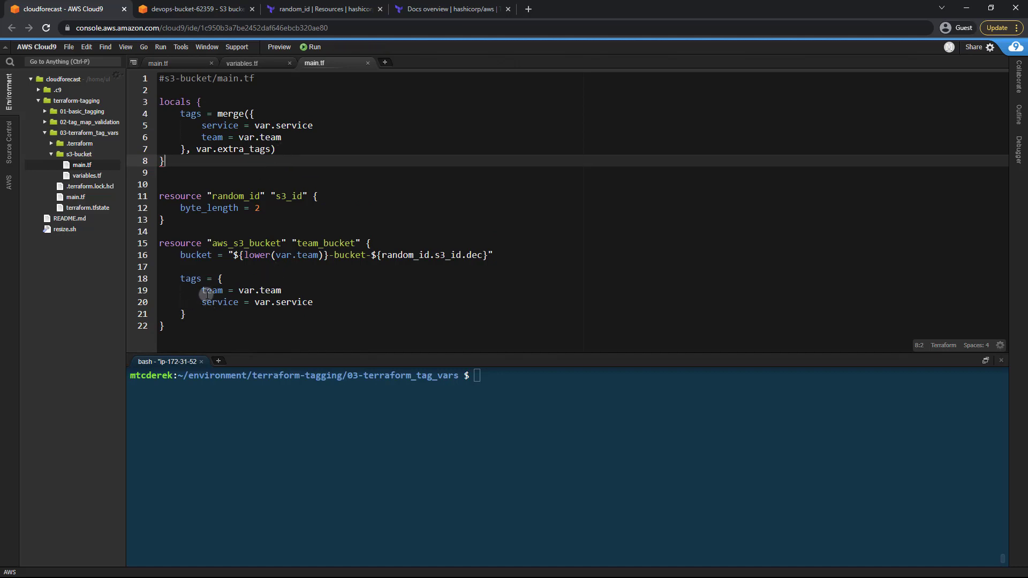
Replace the bucket's inline tags map with tags = local.tags and save main.tf
left_click(219, 278)
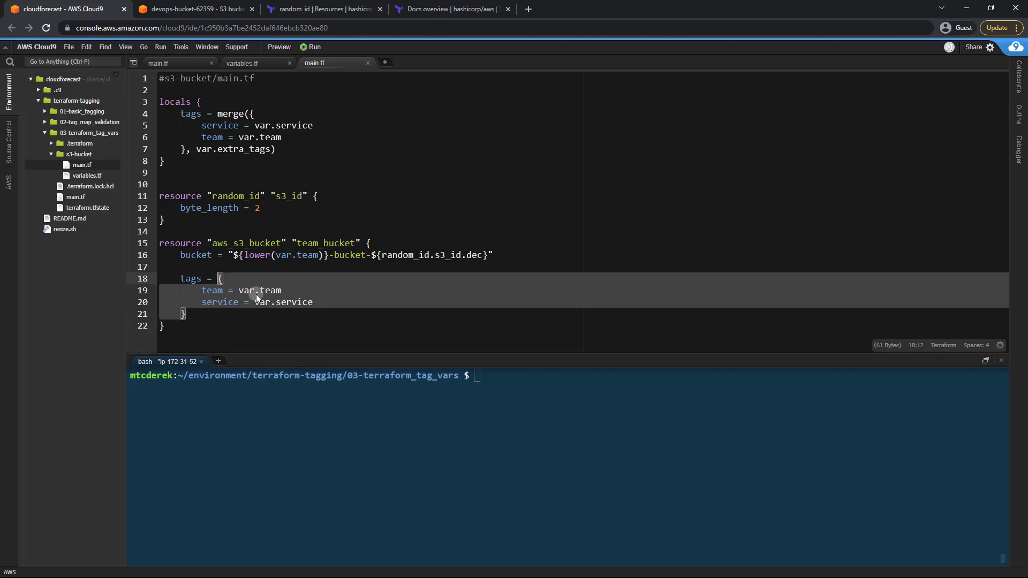
type("local.tags")
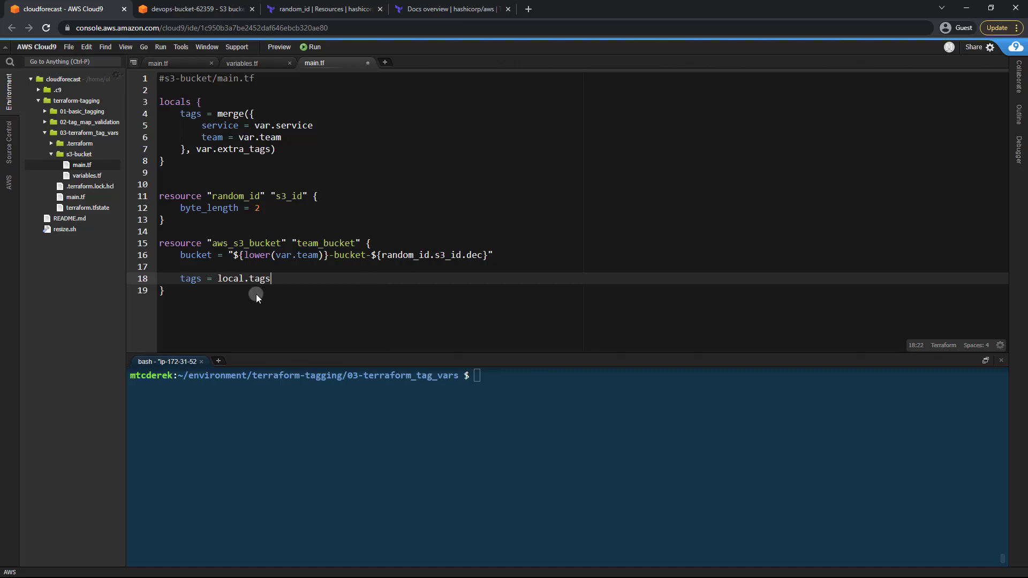
key("ctrl+s")
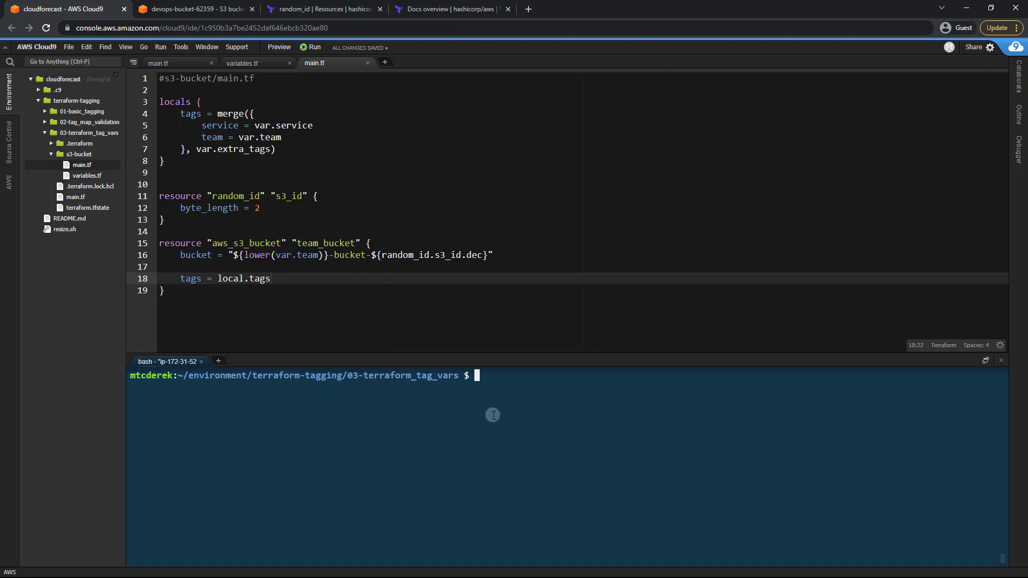
Run terraform plan and review the in-place update adding the contact tag
type("terraform i")
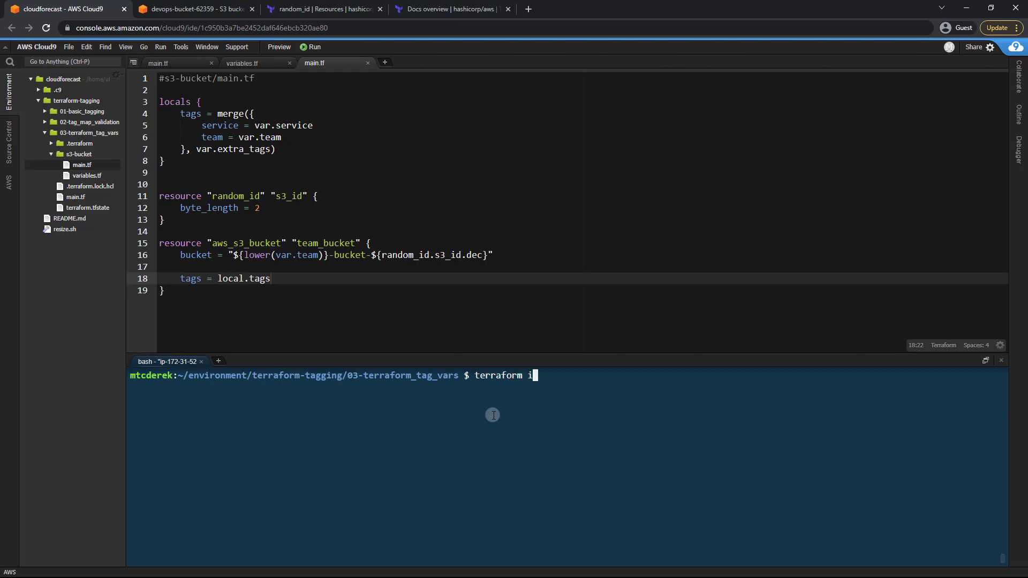
key("Return")
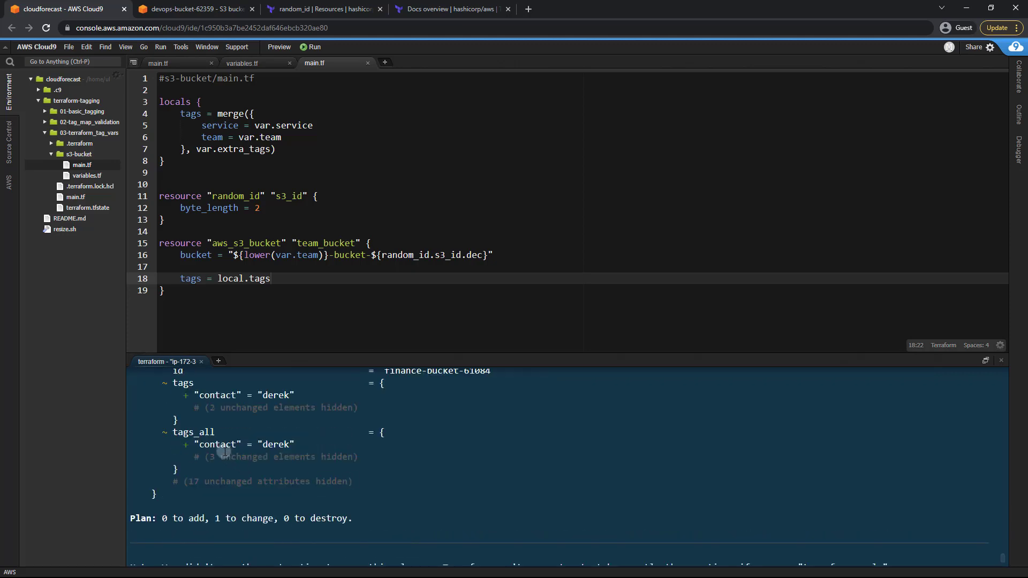
scroll("up", 3)
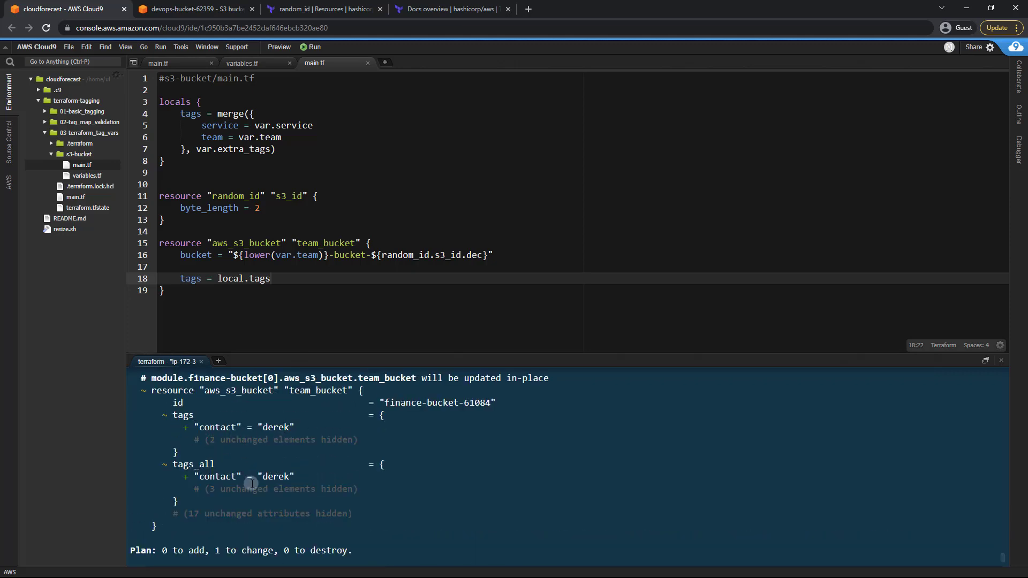
mouse_move(433, 454)
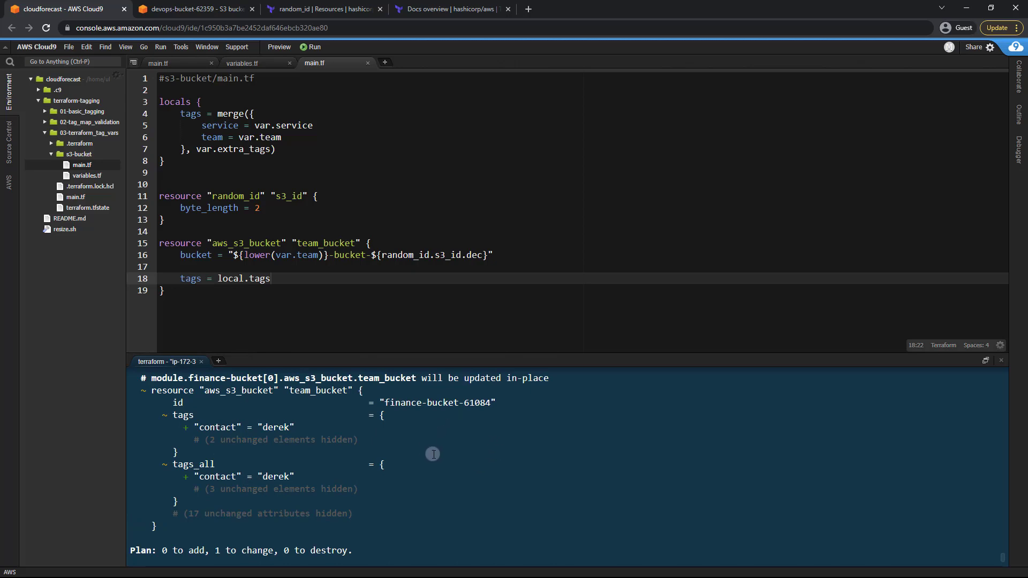
mouse_move(194, 415)
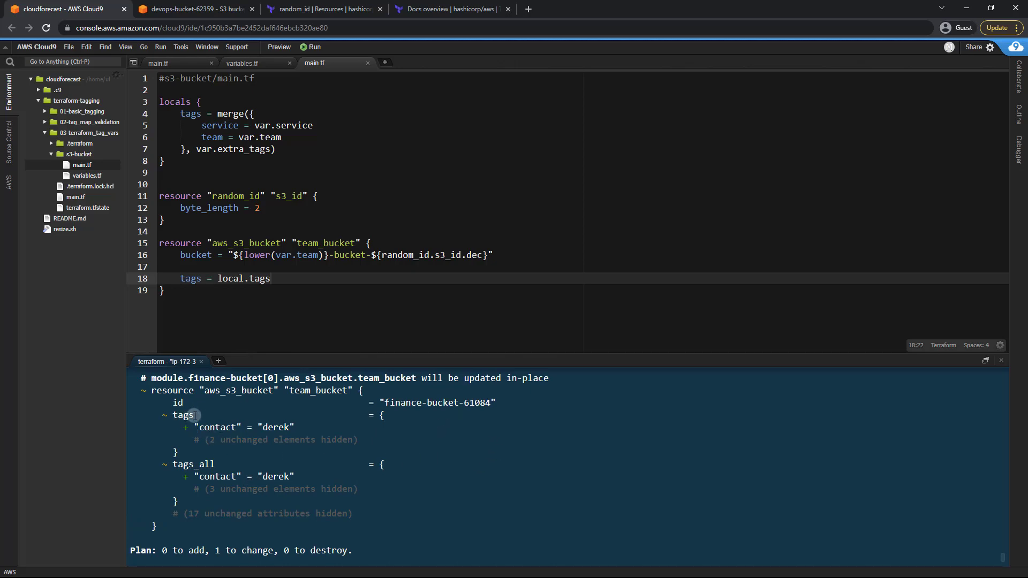
mouse_move(225, 470)
type("t")
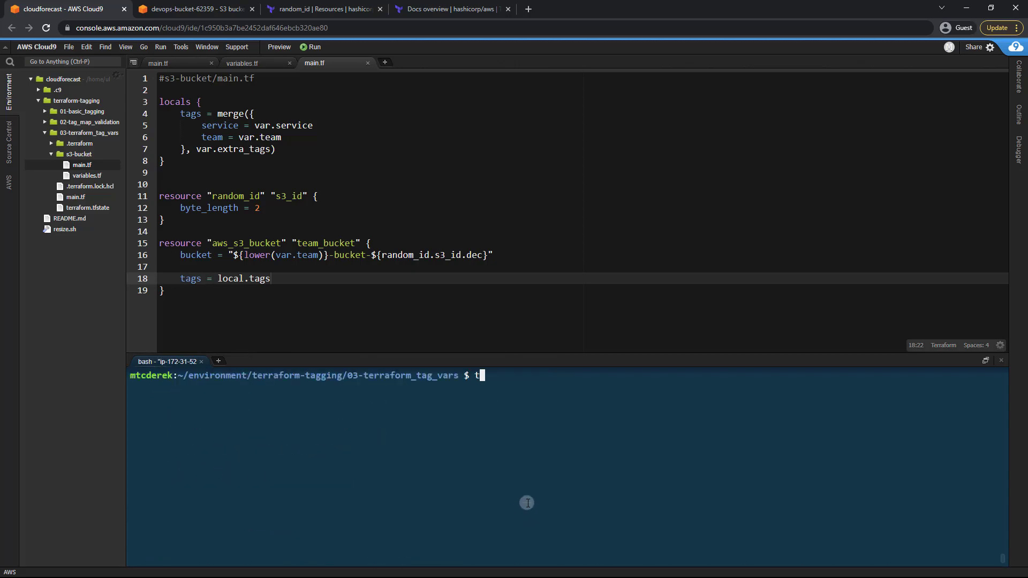
Run terraform apply -auto-approve, then switch to the S3 Management Console
type("erraform a")
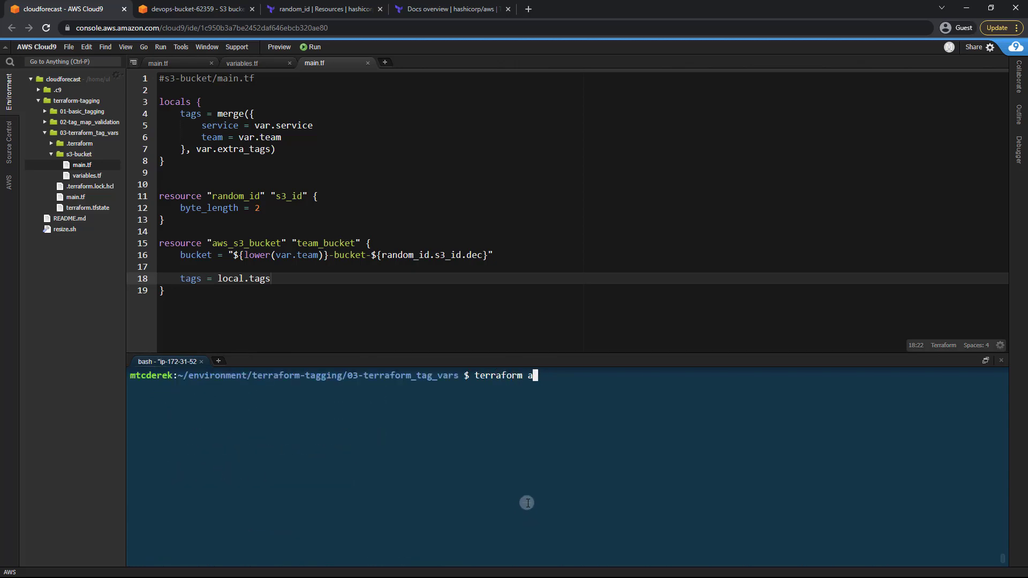
type("pply -auto-ap")
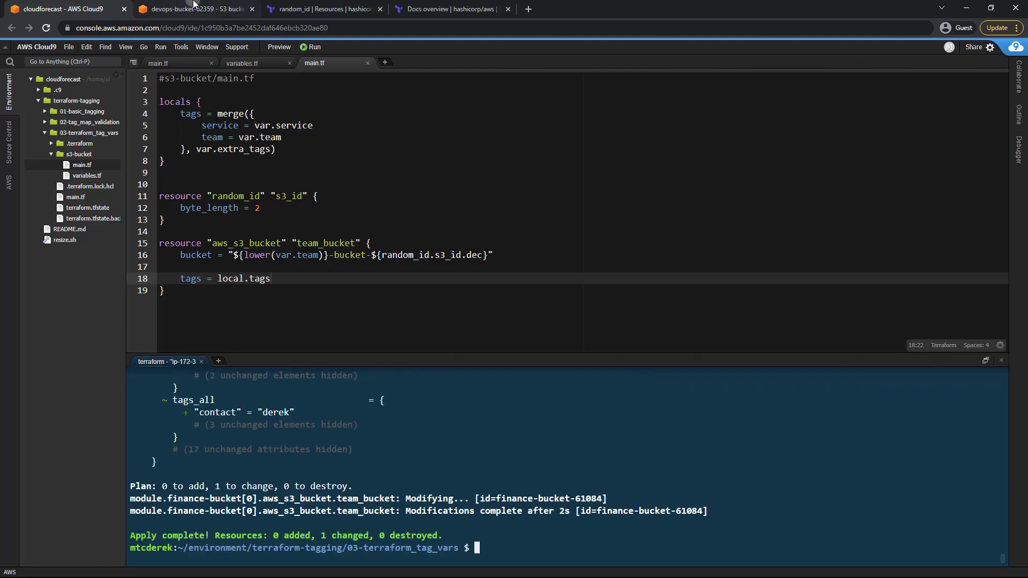
left_click(190, 9)
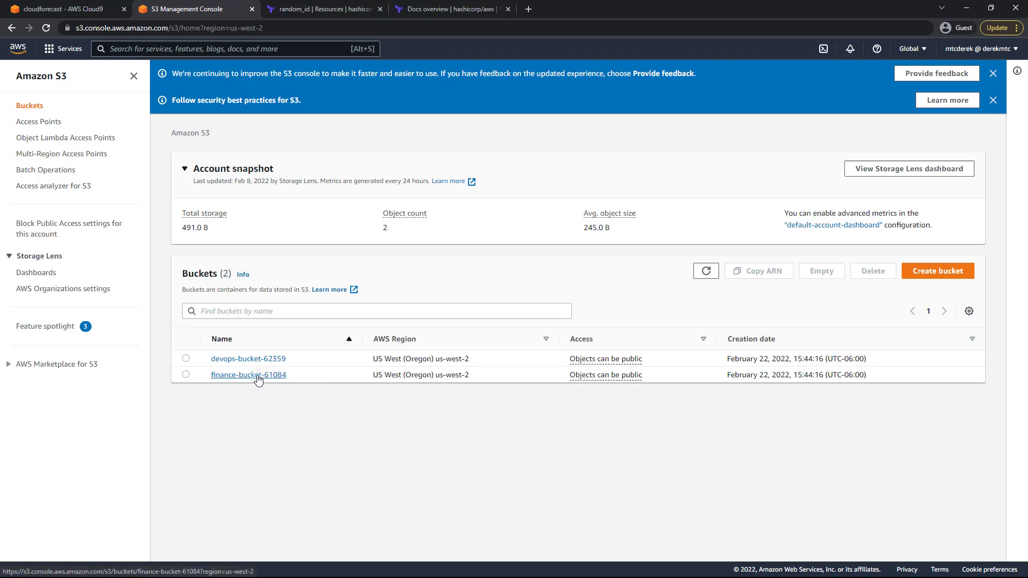
View finance-bucket-61084's Properties tags showing contact derek, then return to Cloud9
left_click(248, 374)
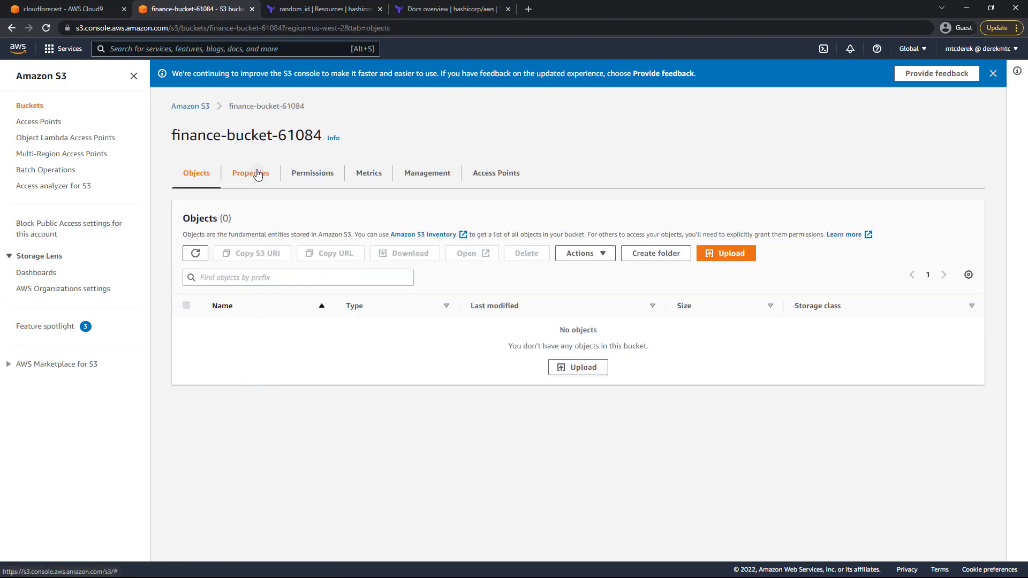
left_click(250, 173)
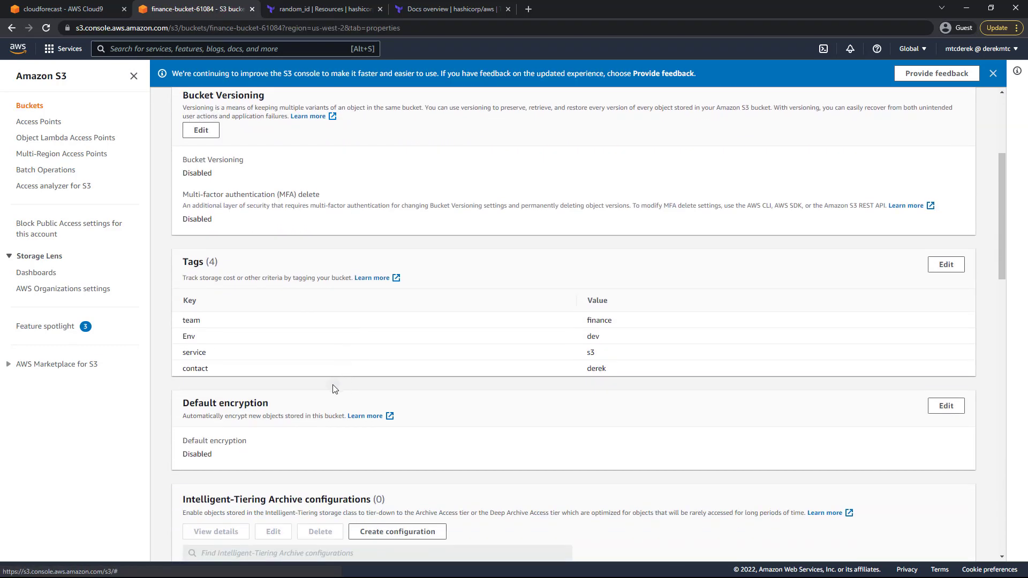
mouse_move(205, 333)
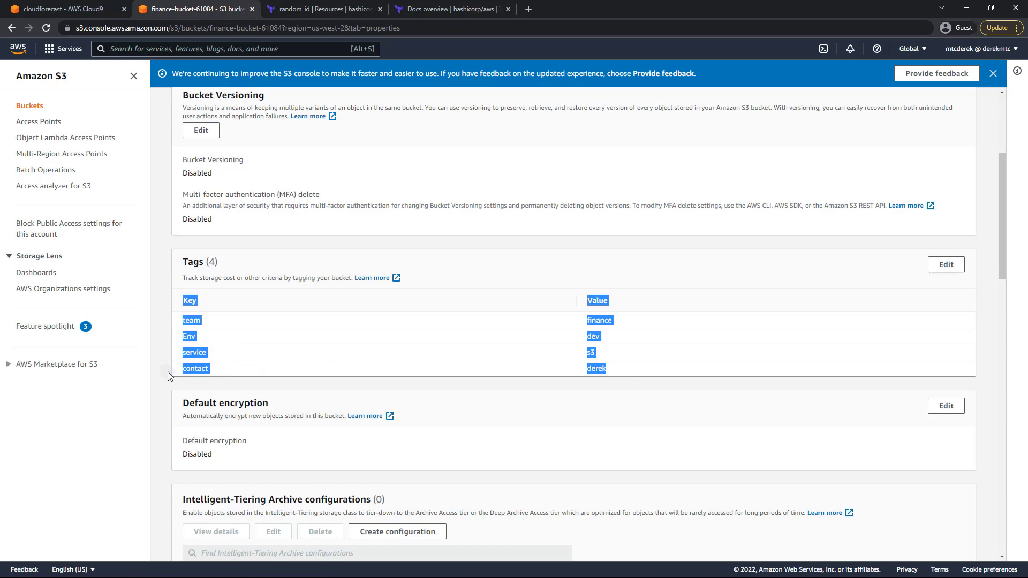
left_click(62, 9)
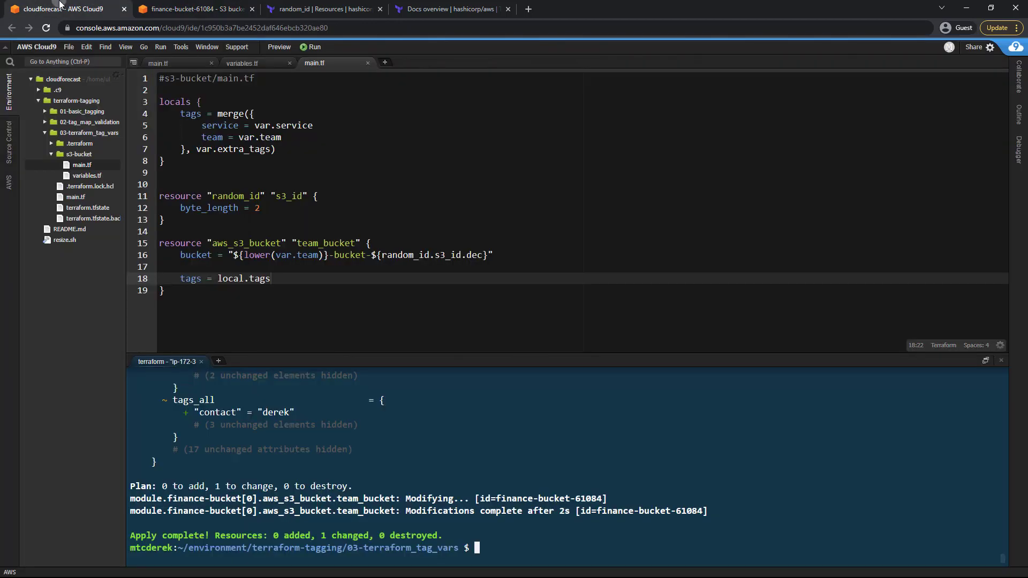